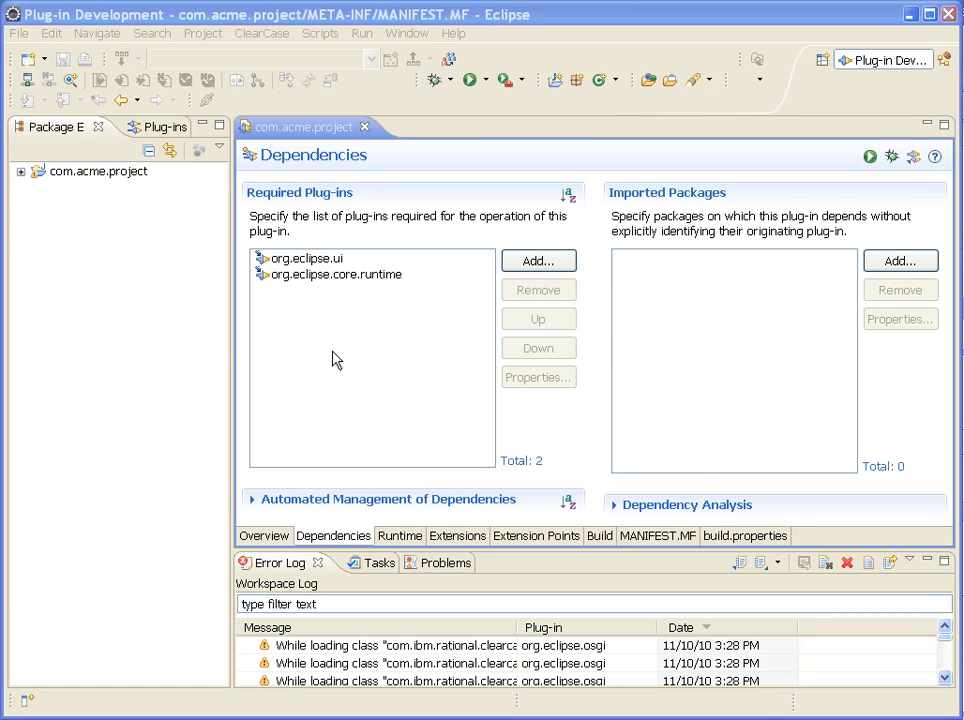
{"action": "mouse_move", "coordinate": [252, 304]}
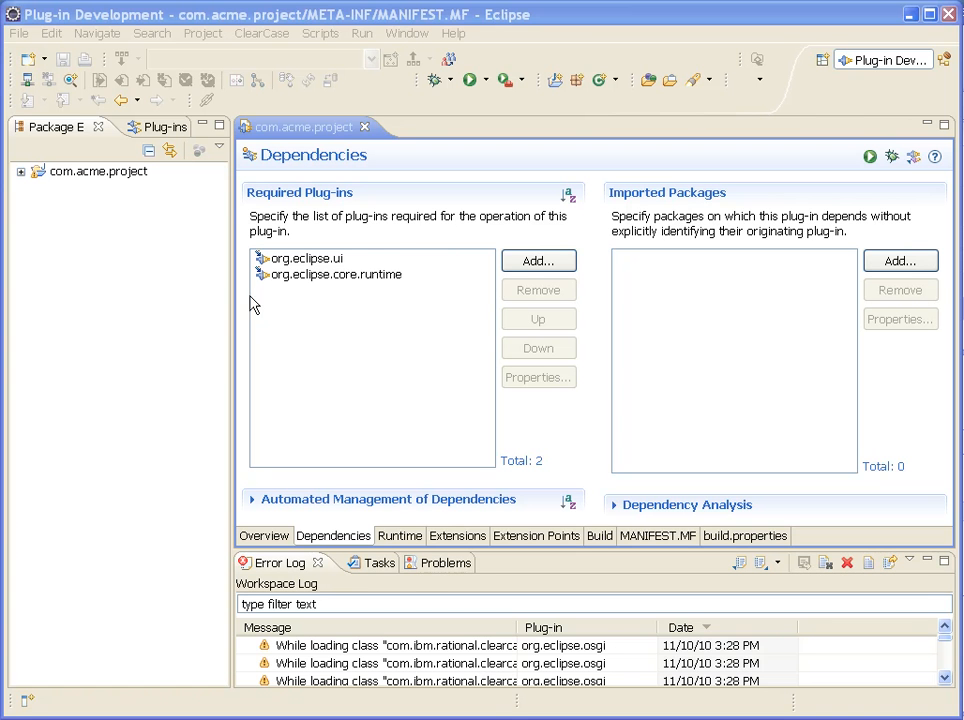
Bring up the Window menu to reach the workspace Preferences.
{"action": "left_click", "coordinate": [406, 32]}
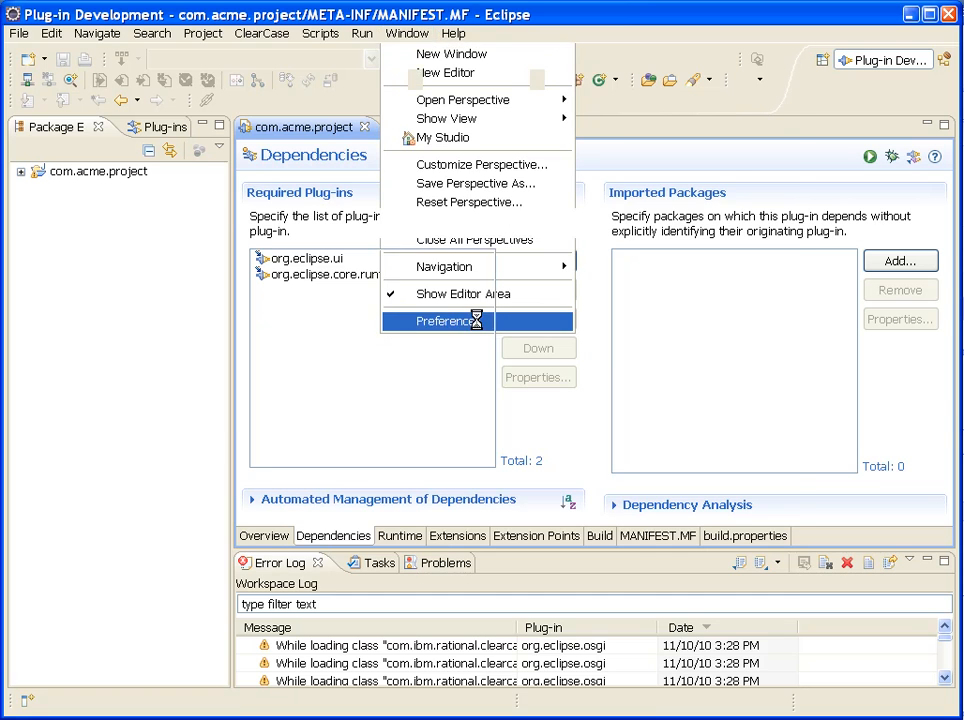
Add a new target definition starting from Nothing and select its default name for renaming.
{"action": "left_click", "coordinate": [448, 320]}
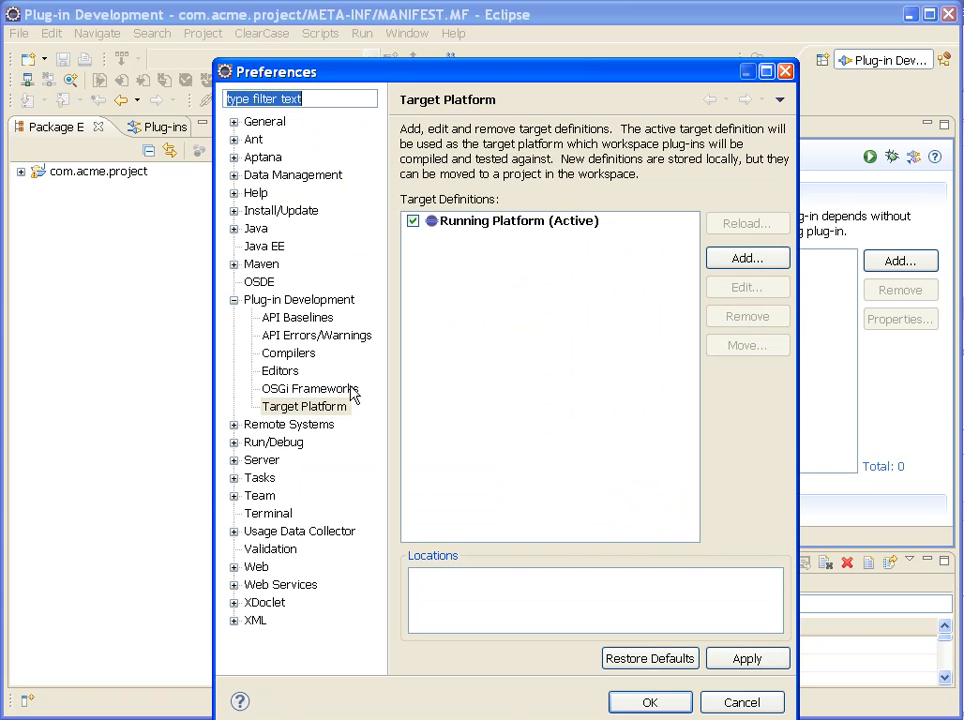
{"action": "mouse_move", "coordinate": [456, 74]}
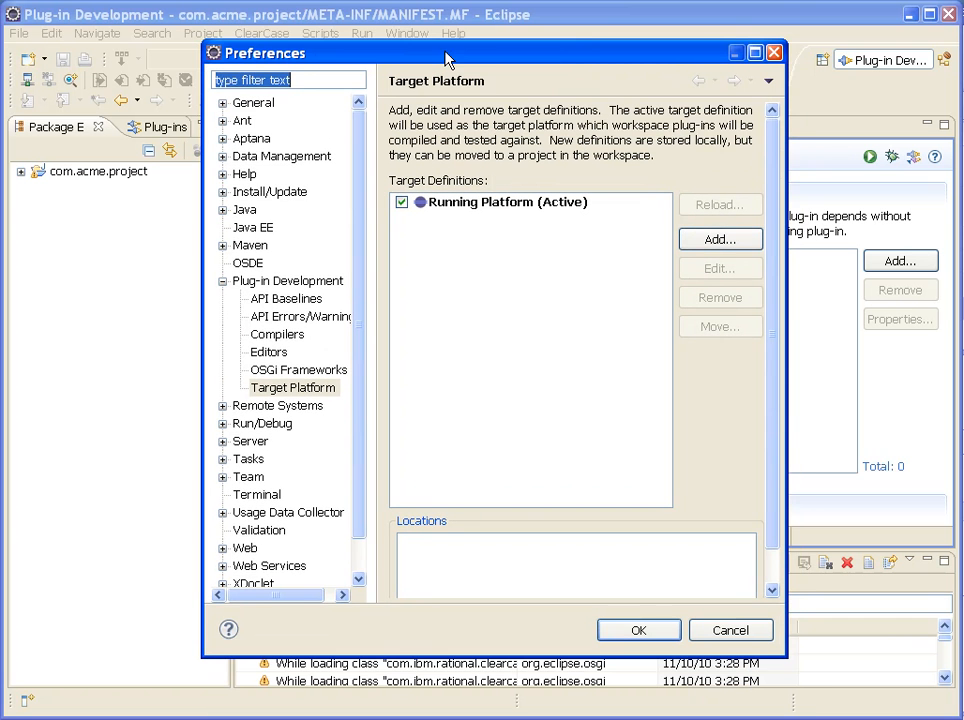
{"action": "left_click", "coordinate": [720, 240]}
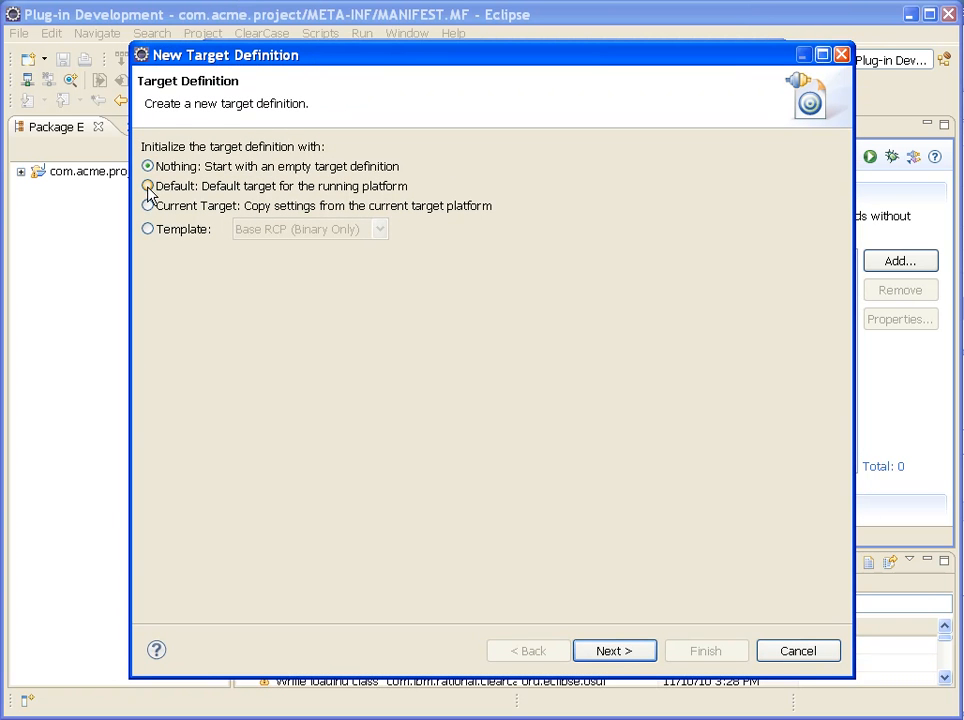
{"action": "left_click", "coordinate": [614, 652]}
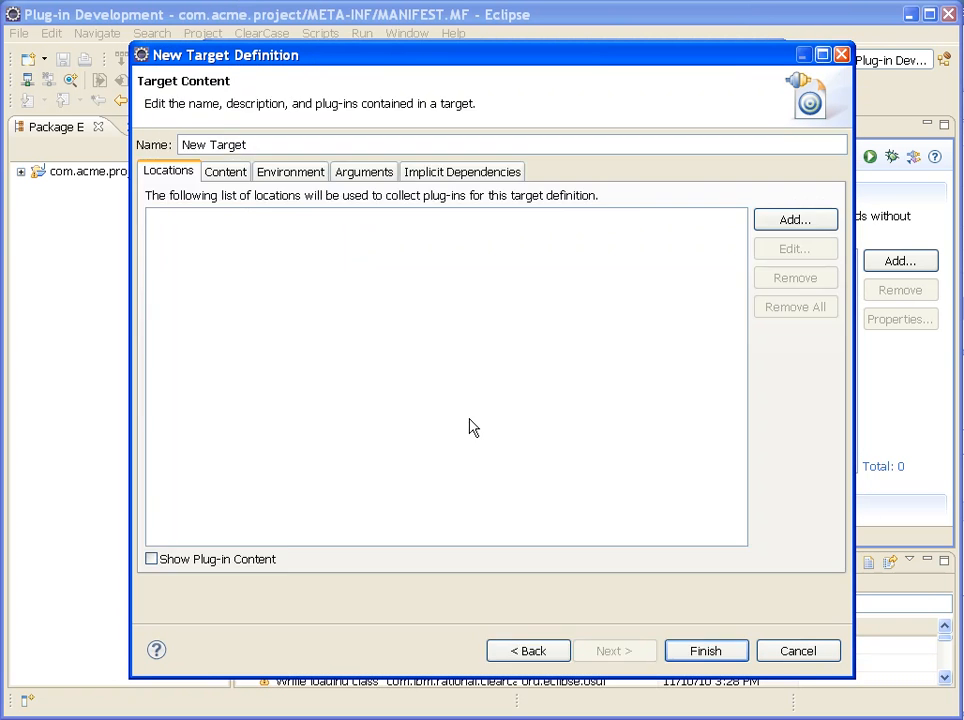
{"action": "triple_click", "coordinate": [216, 144]}
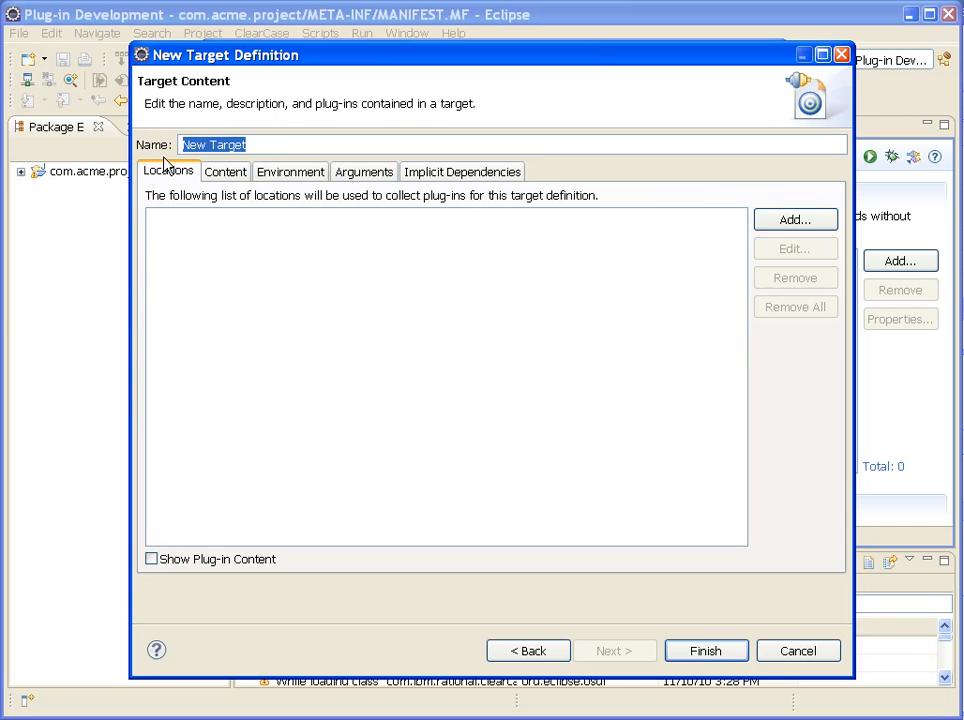
Name the target 'Lotus Notes Development' and add an existing installation as its plug-in source.
{"action": "type", "text": "Lotus Notes de"}
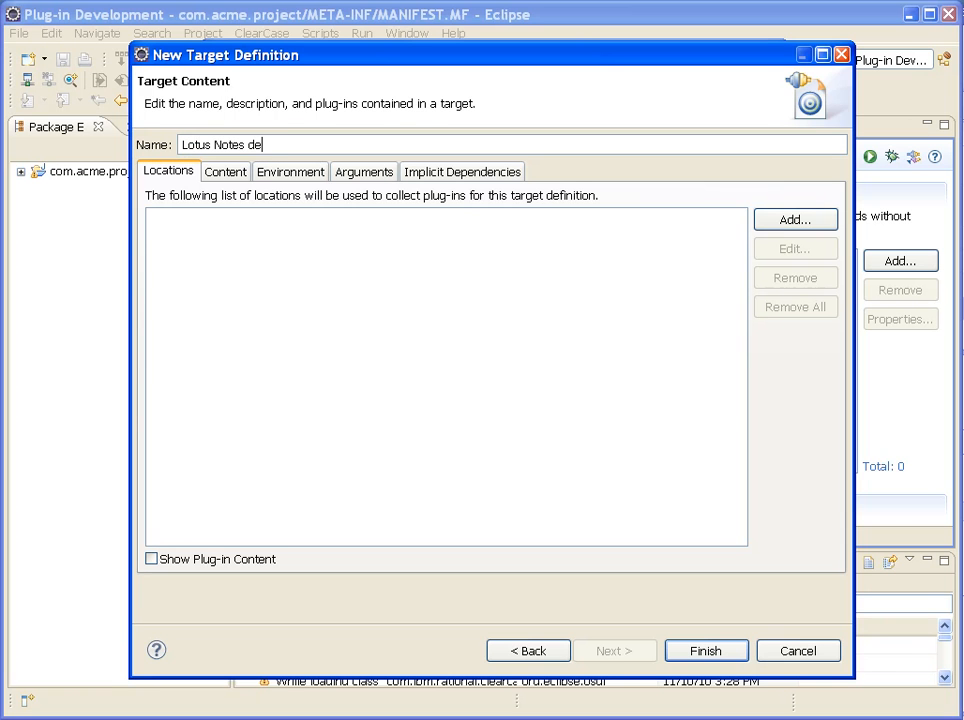
{"action": "type", "text": "velopme"}
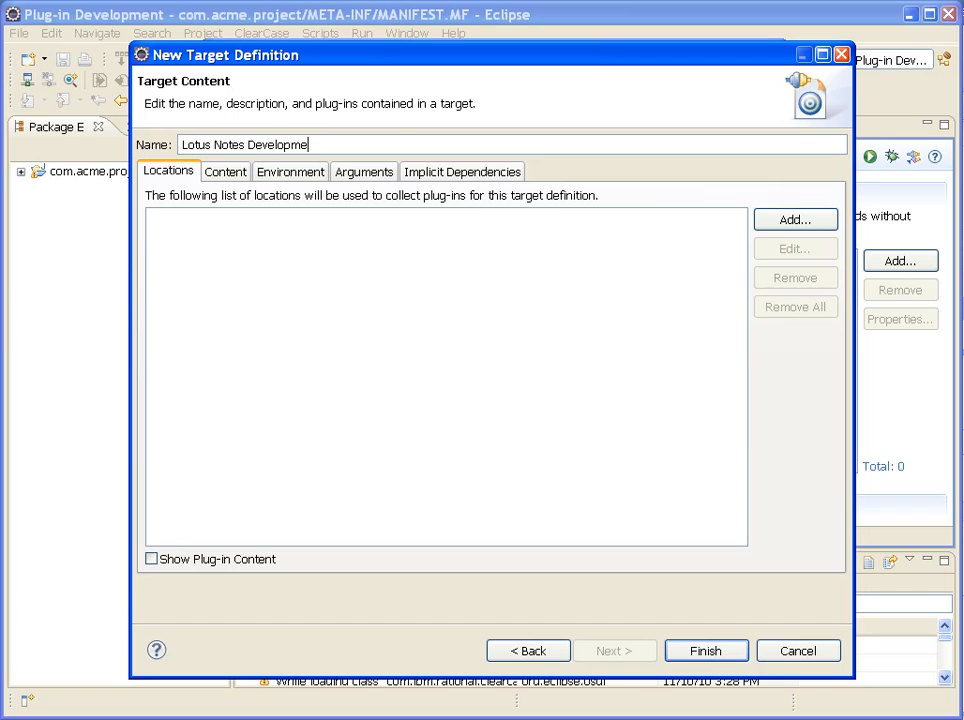
{"action": "left_click", "coordinate": [794, 218]}
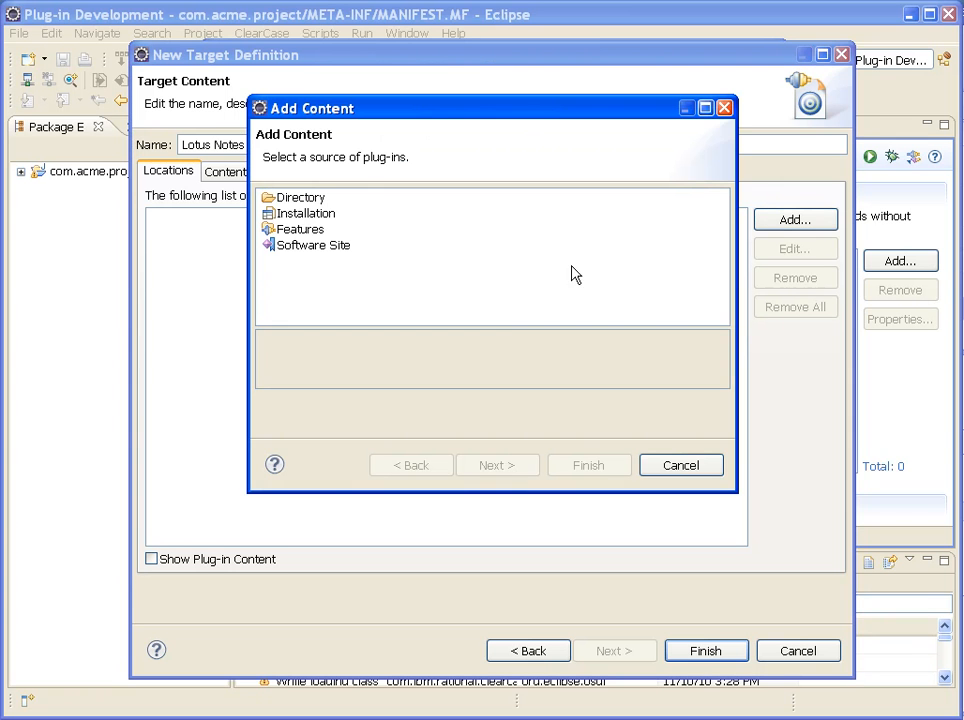
{"action": "left_click", "coordinate": [304, 212]}
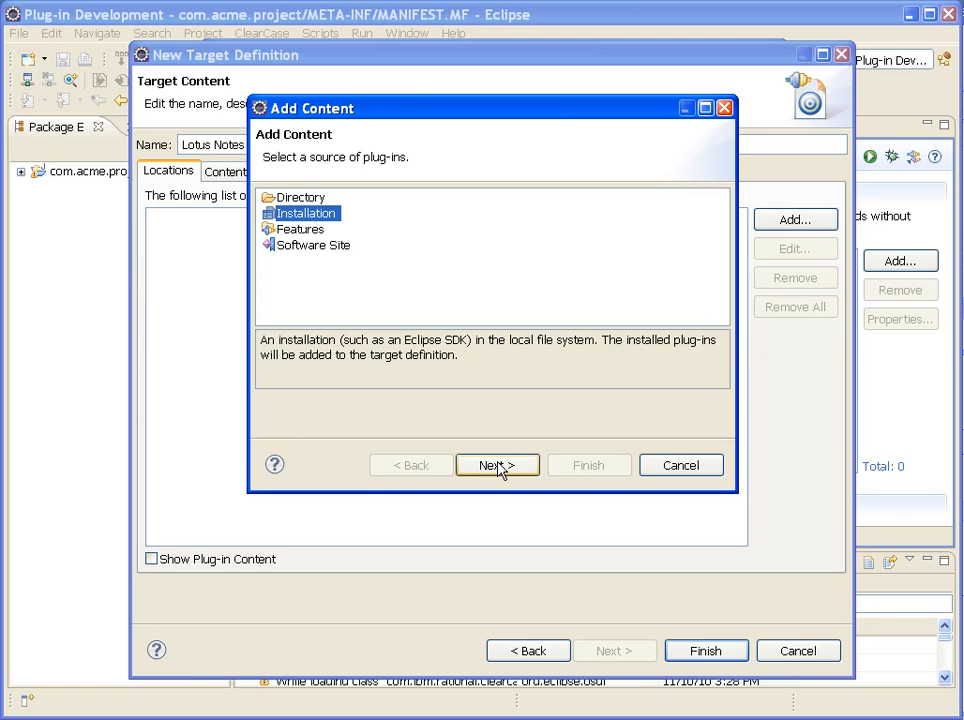
{"action": "left_click", "coordinate": [496, 464]}
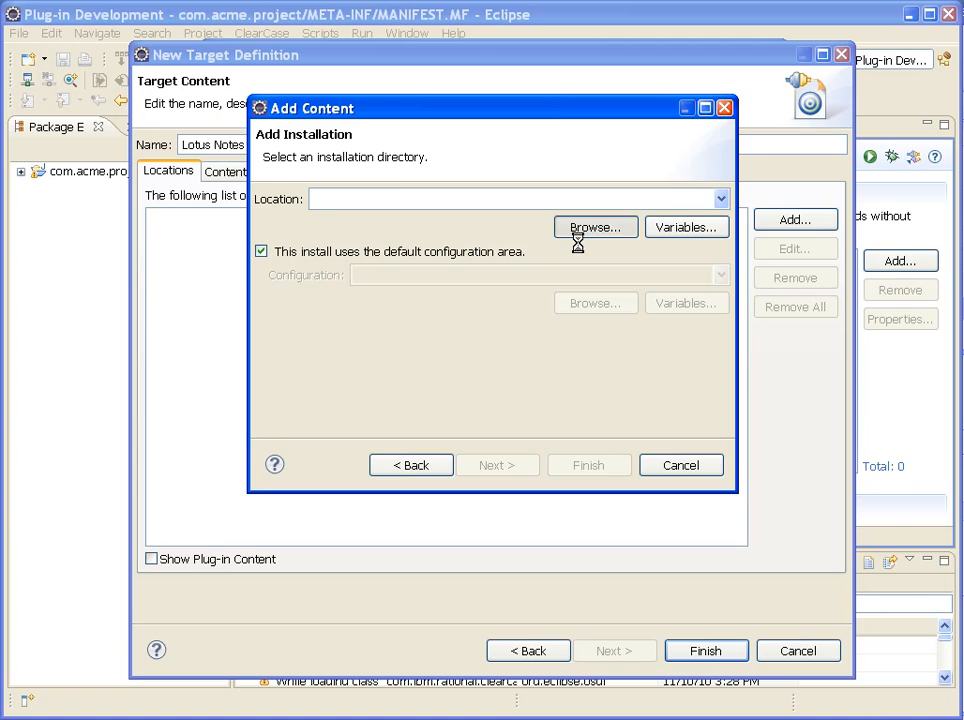
{"action": "left_click", "coordinate": [596, 228]}
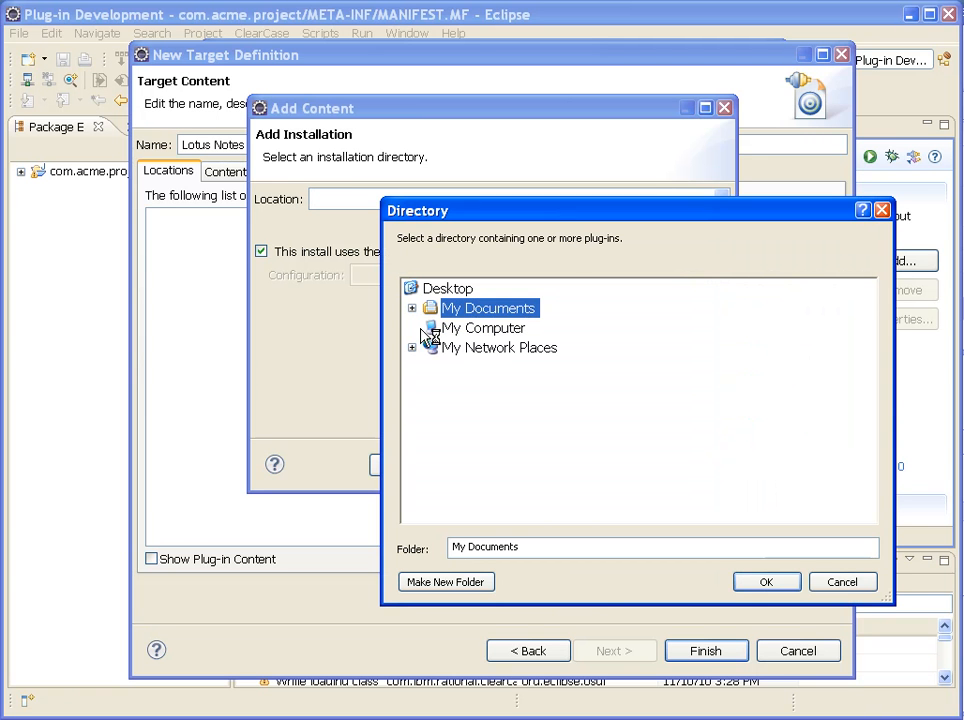
Browse to C:\notes\framework\rcp\eclipse and confirm it as the installation location.
{"action": "left_click", "coordinate": [412, 328]}
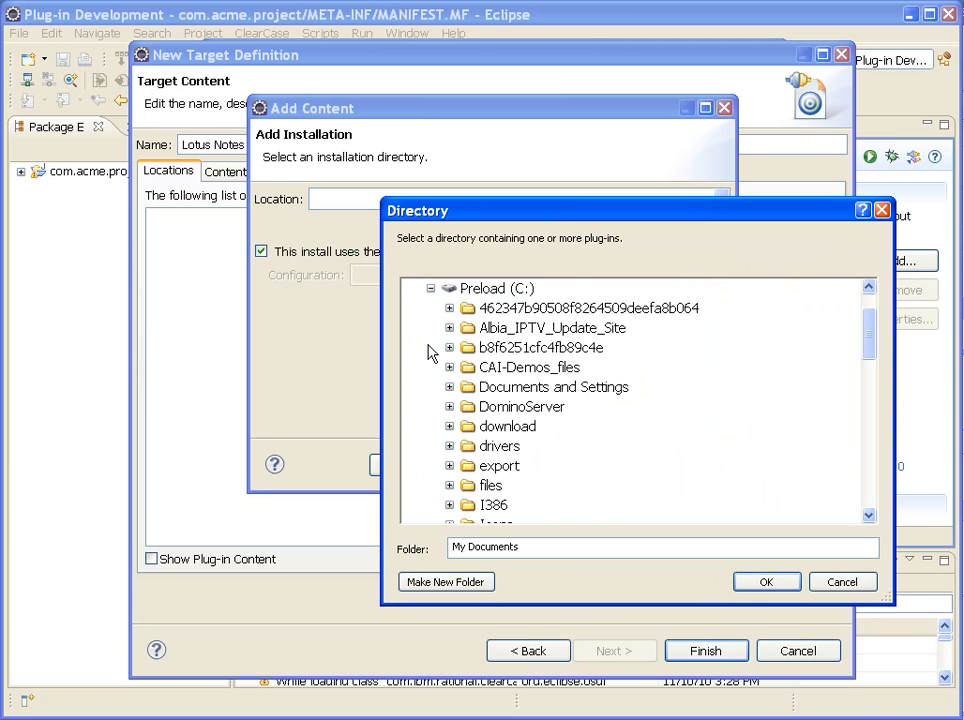
{"action": "scroll", "scroll_direction": "down", "scroll_amount": 3}
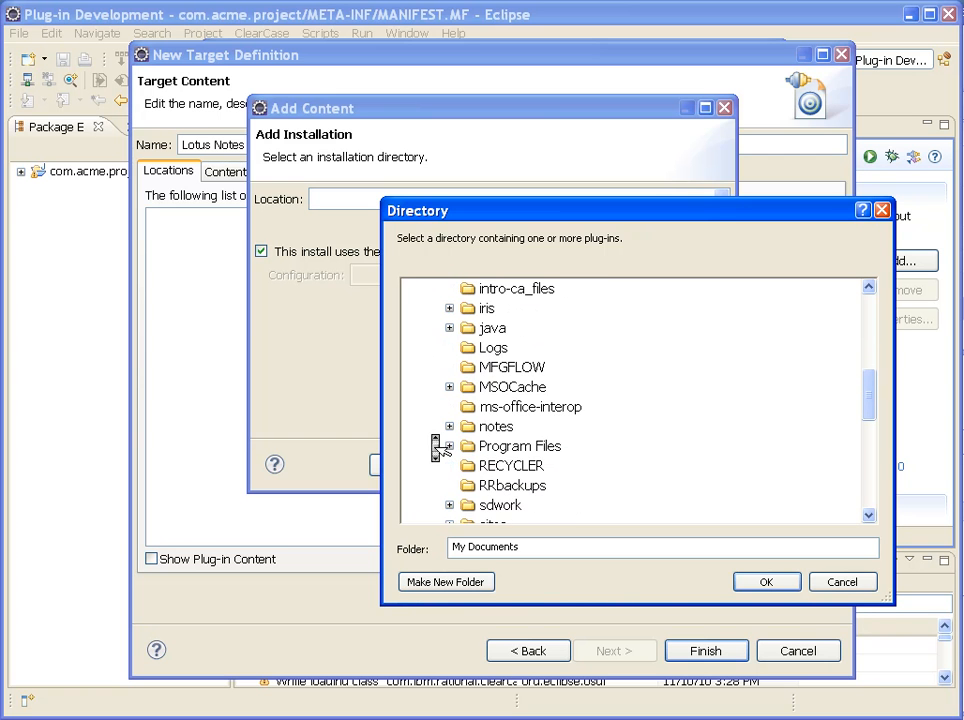
{"action": "left_click", "coordinate": [452, 426]}
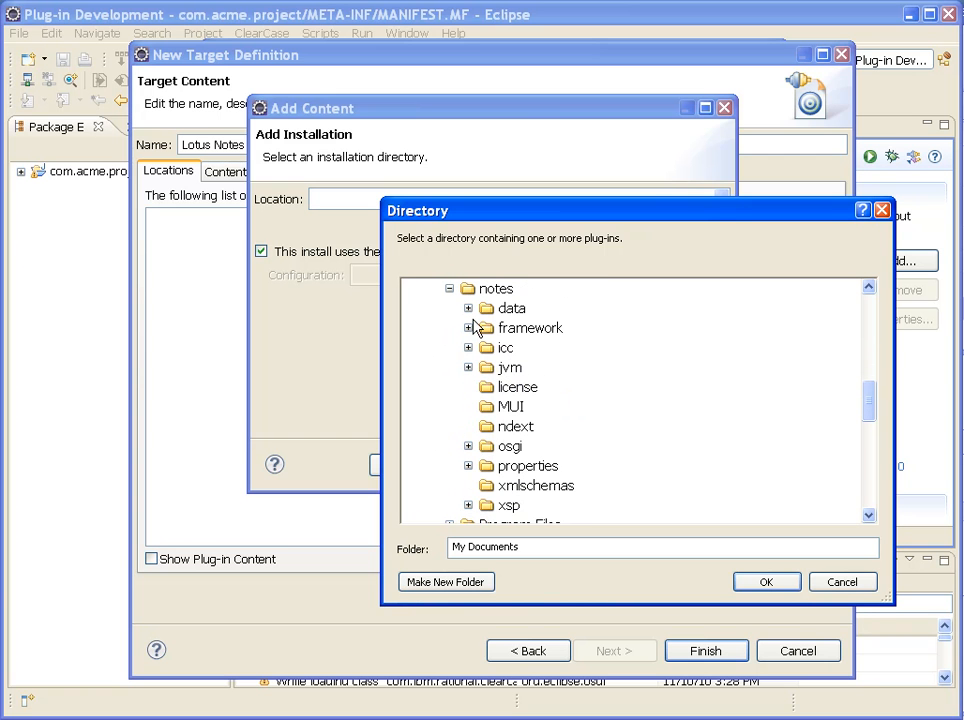
{"action": "left_click", "coordinate": [468, 328]}
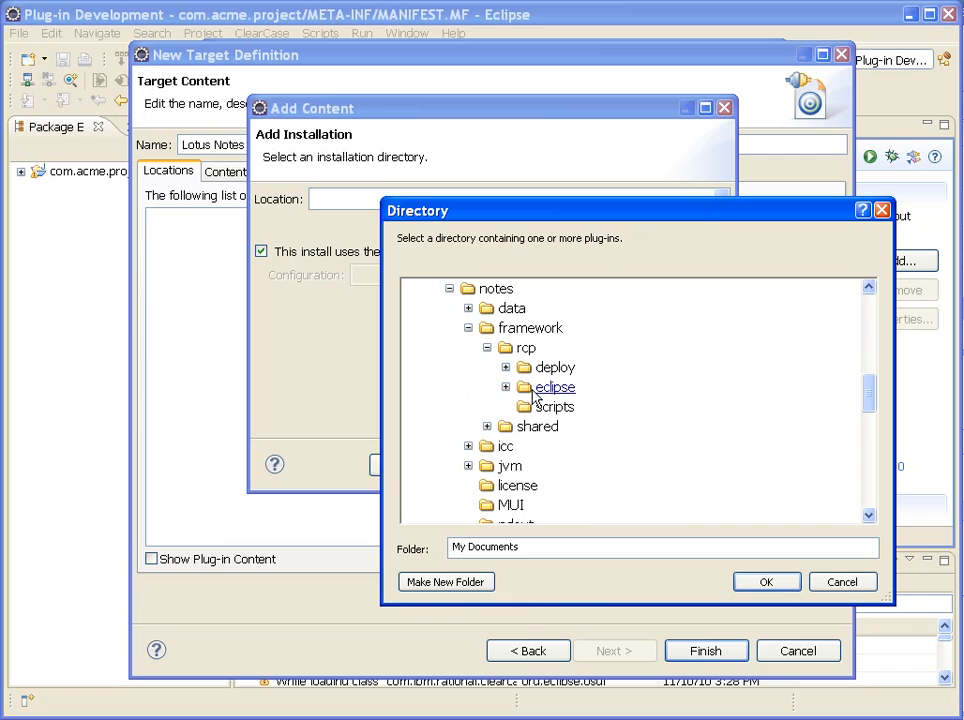
{"action": "left_click", "coordinate": [556, 388]}
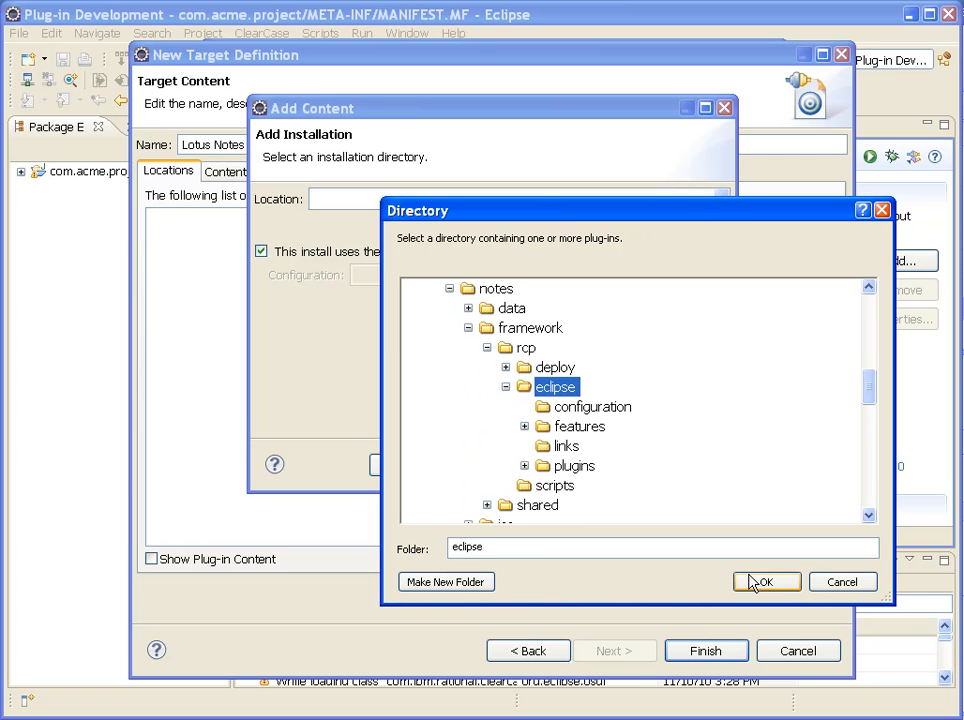
{"action": "mouse_move", "coordinate": [752, 584]}
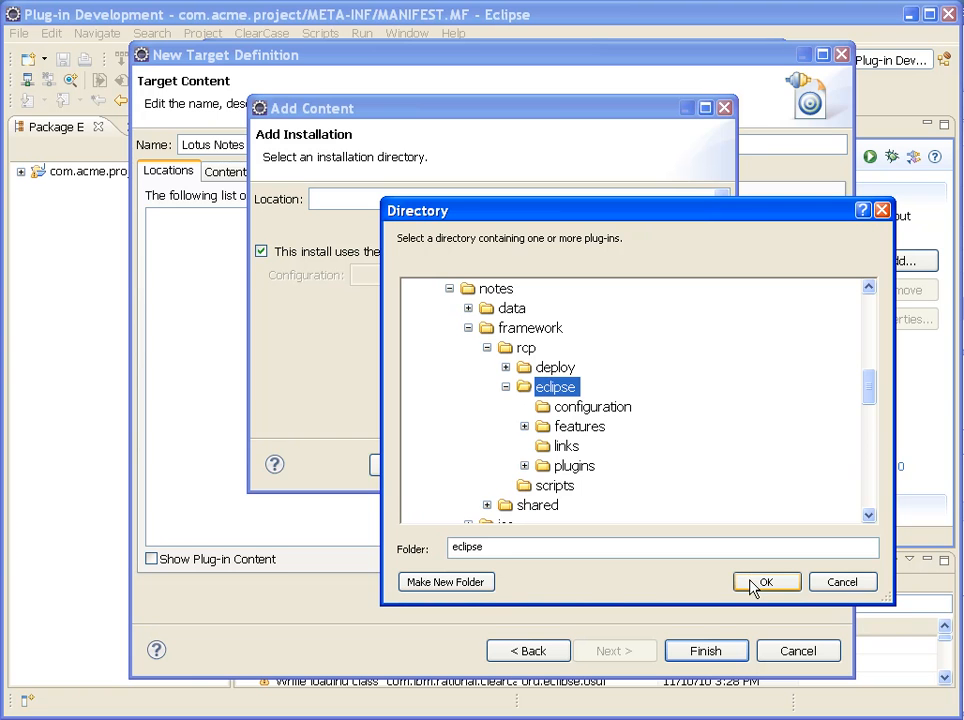
{"action": "left_click", "coordinate": [764, 582]}
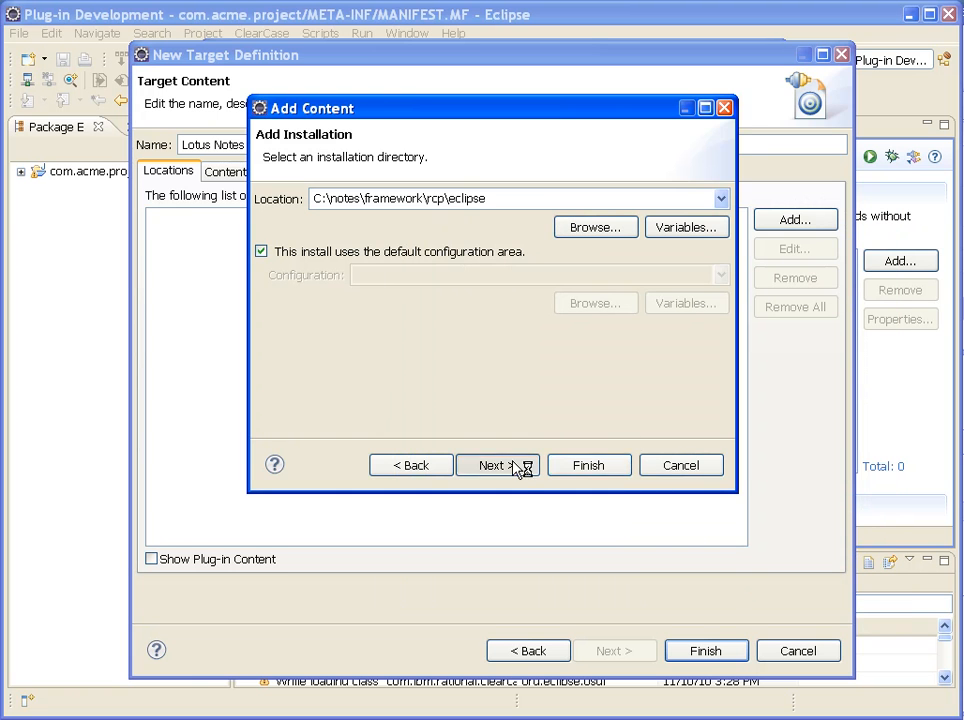
Preview the 1839 plug-ins found and finish adding the installation to the target.
{"action": "left_click", "coordinate": [496, 464]}
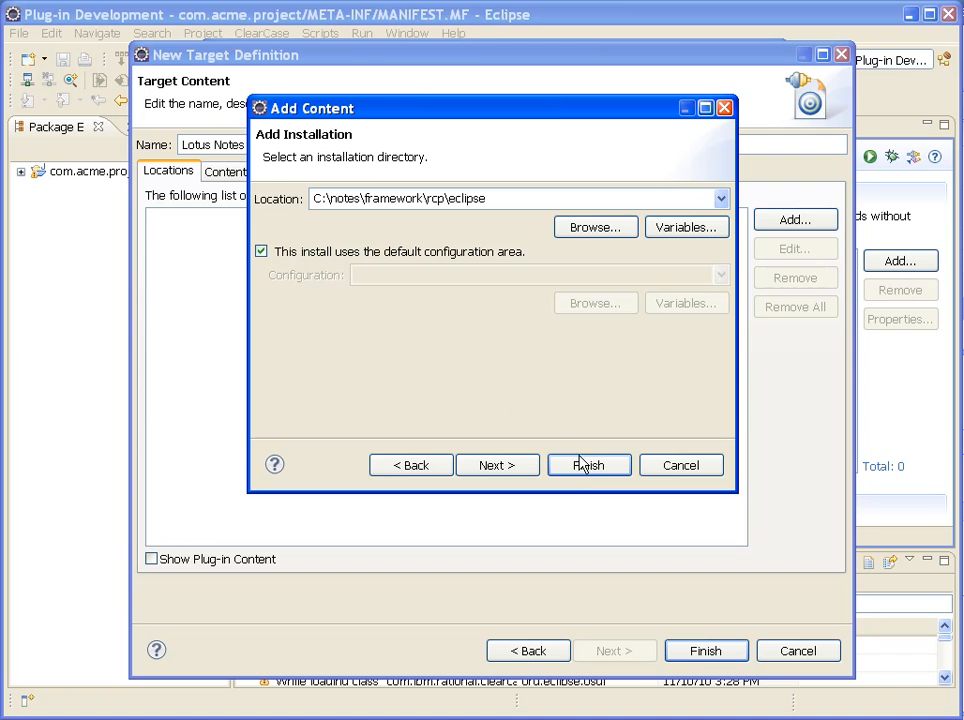
{"action": "mouse_move", "coordinate": [560, 430]}
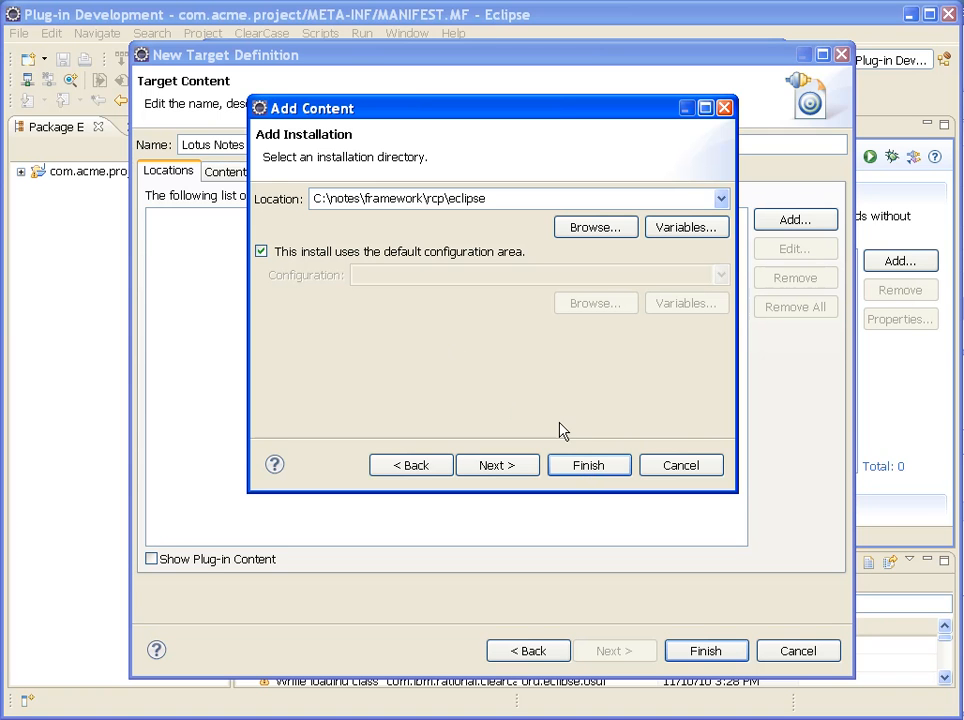
{"action": "mouse_move", "coordinate": [574, 462]}
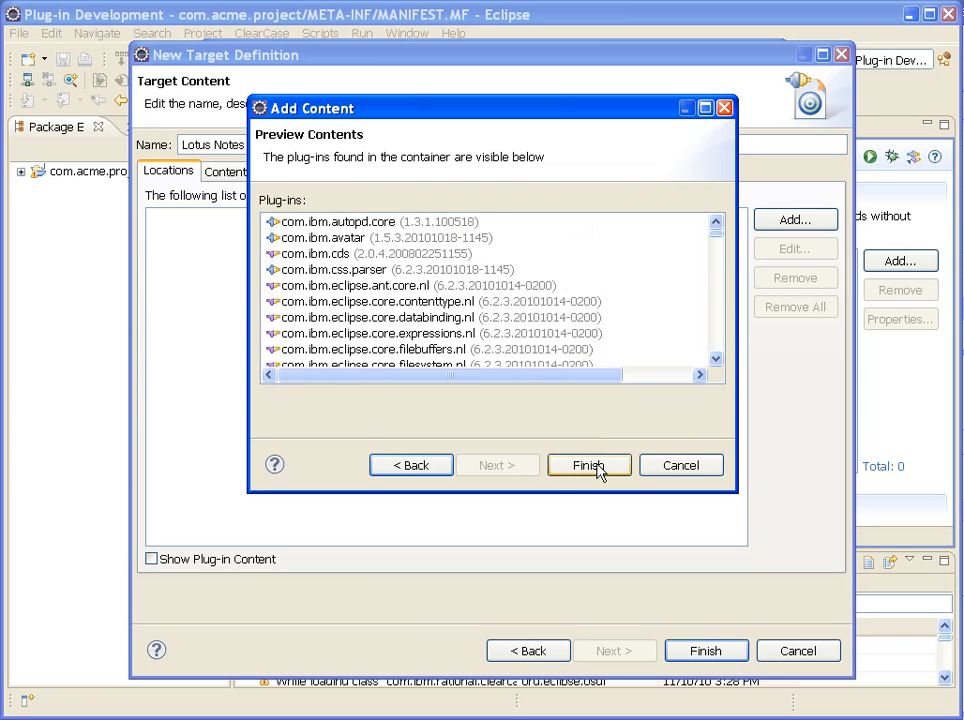
{"action": "left_click", "coordinate": [588, 464]}
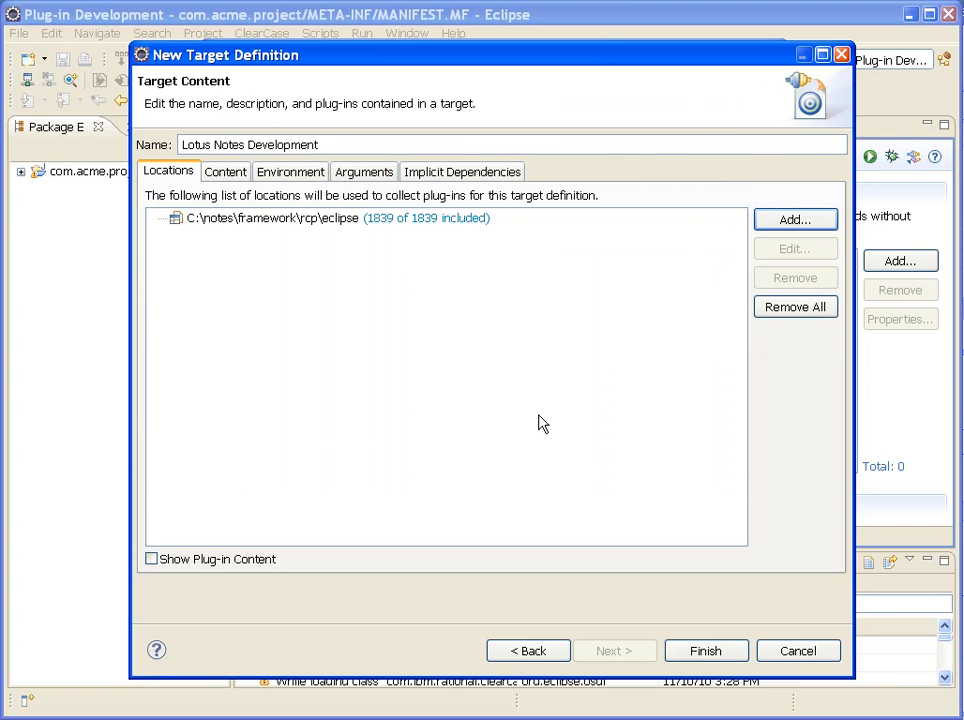
{"action": "mouse_move", "coordinate": [380, 232]}
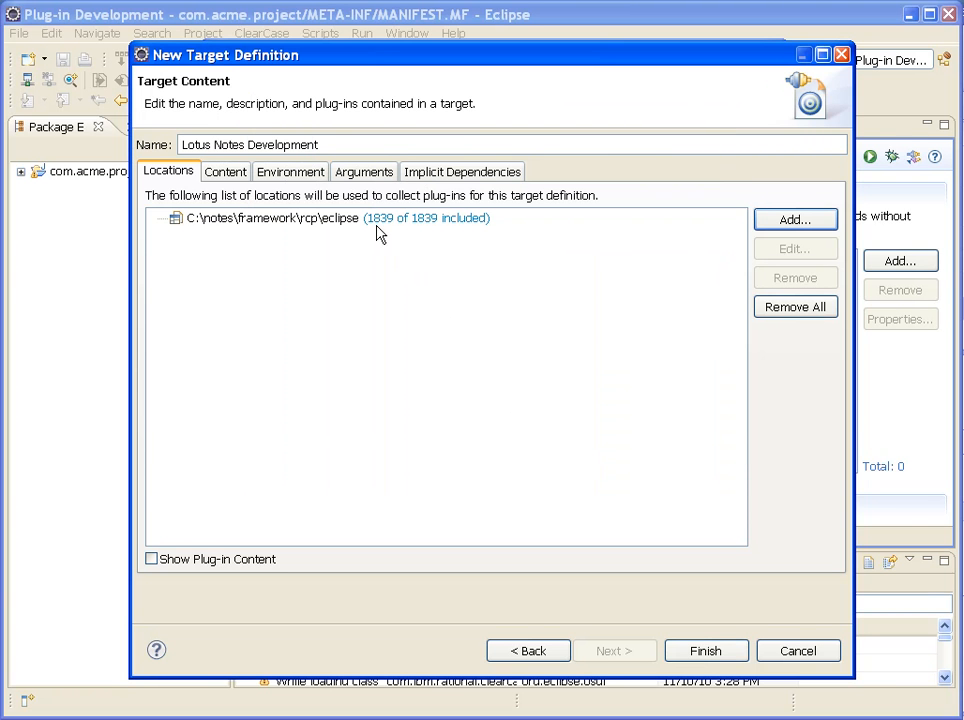
Save the target, tick Lotus Notes Development as active and apply the preferences.
{"action": "left_click", "coordinate": [704, 650]}
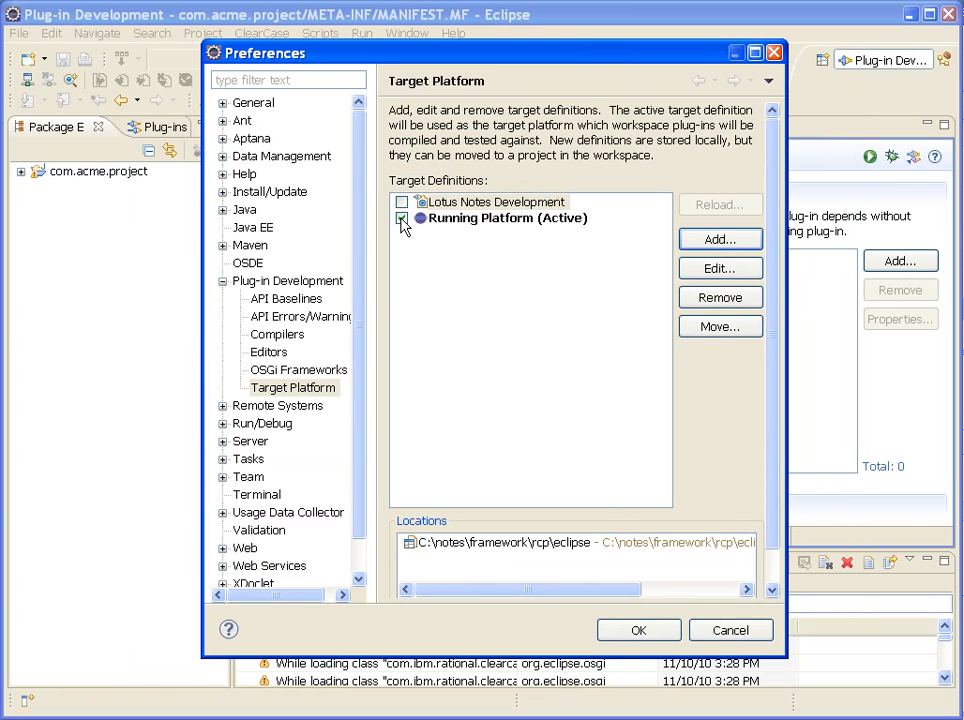
{"action": "left_click", "coordinate": [402, 202]}
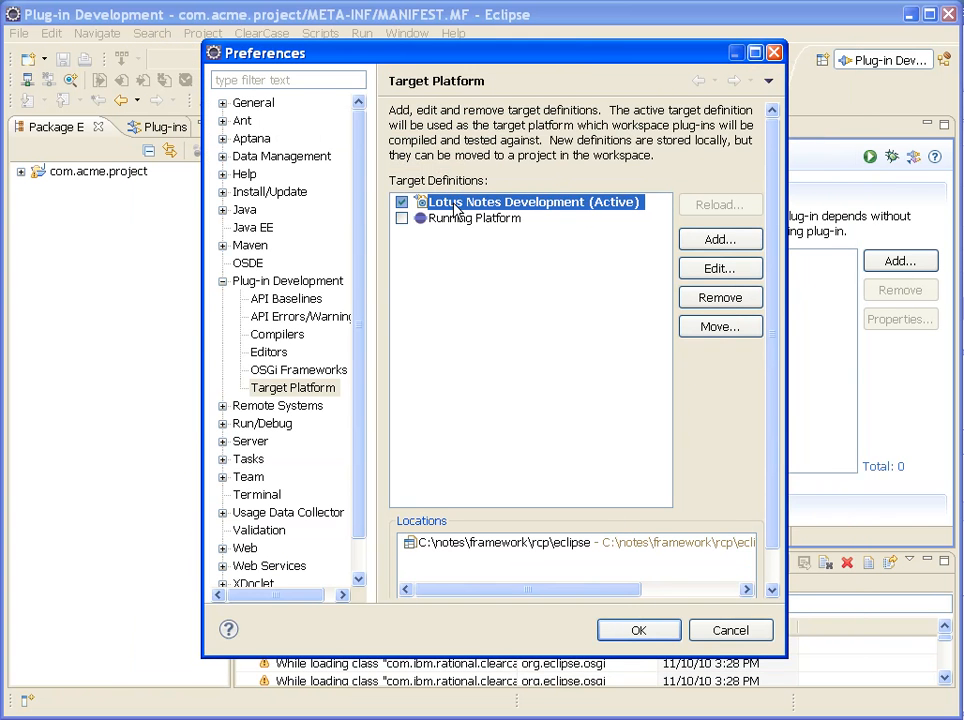
{"action": "left_click", "coordinate": [638, 630]}
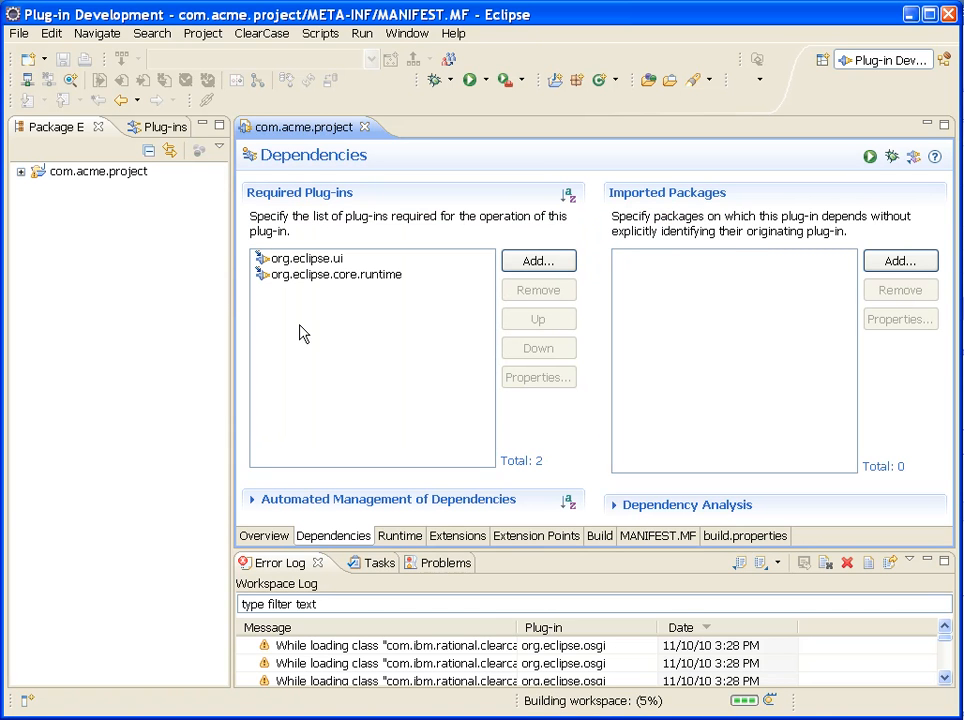
{"action": "mouse_move", "coordinate": [264, 310]}
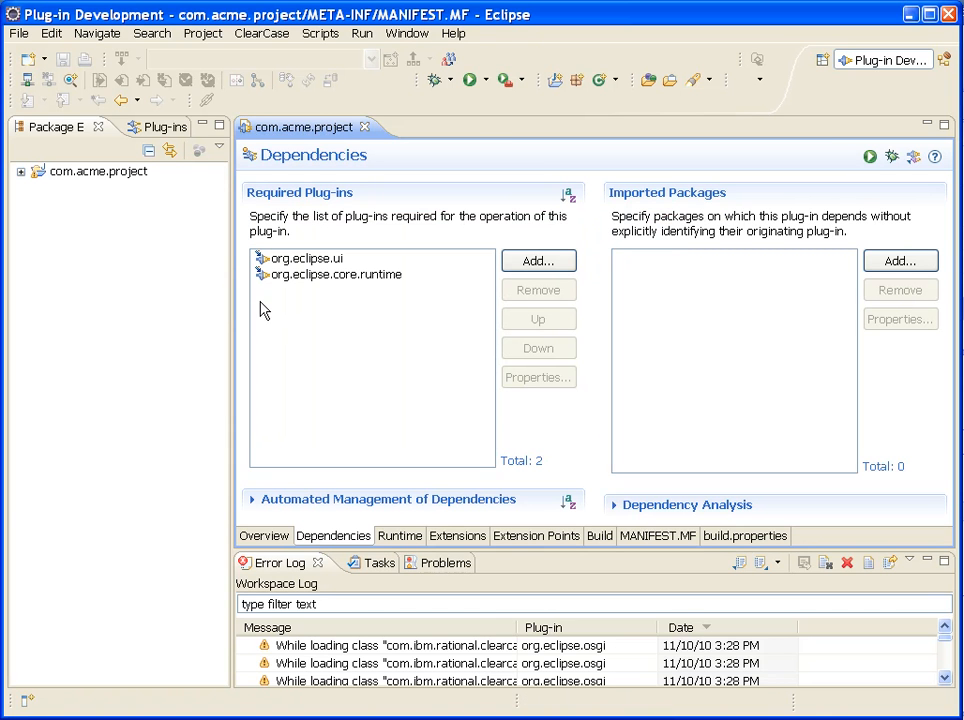
{"action": "mouse_move", "coordinate": [286, 204]}
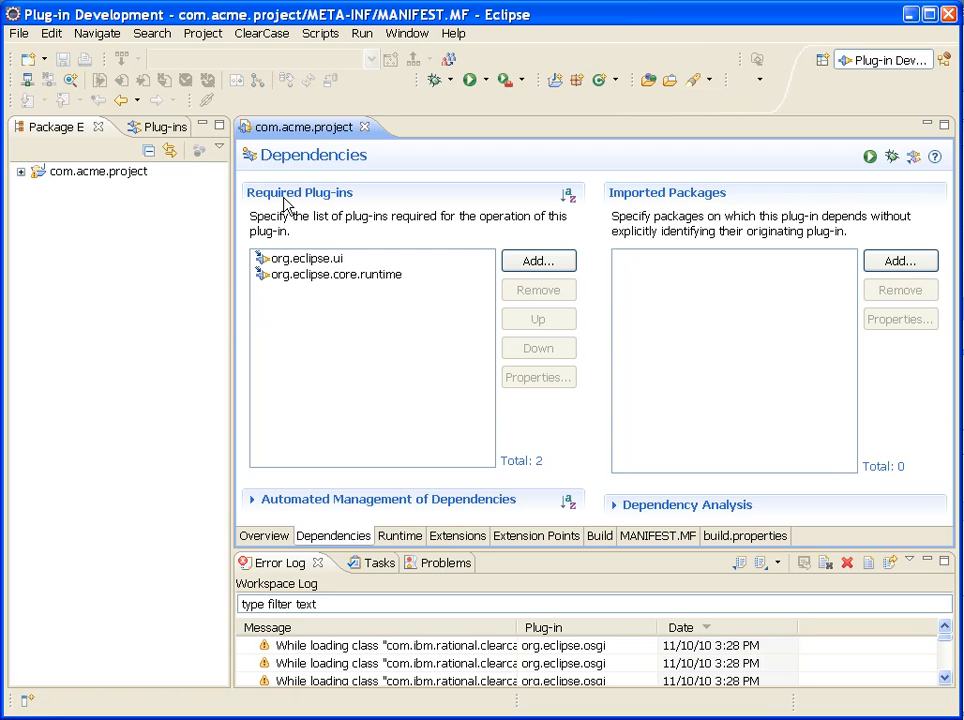
Add com.ibm.notes.client to Required Plug-ins, filtering the selection by 'com.ibm.notes'.
{"action": "left_click", "coordinate": [538, 260]}
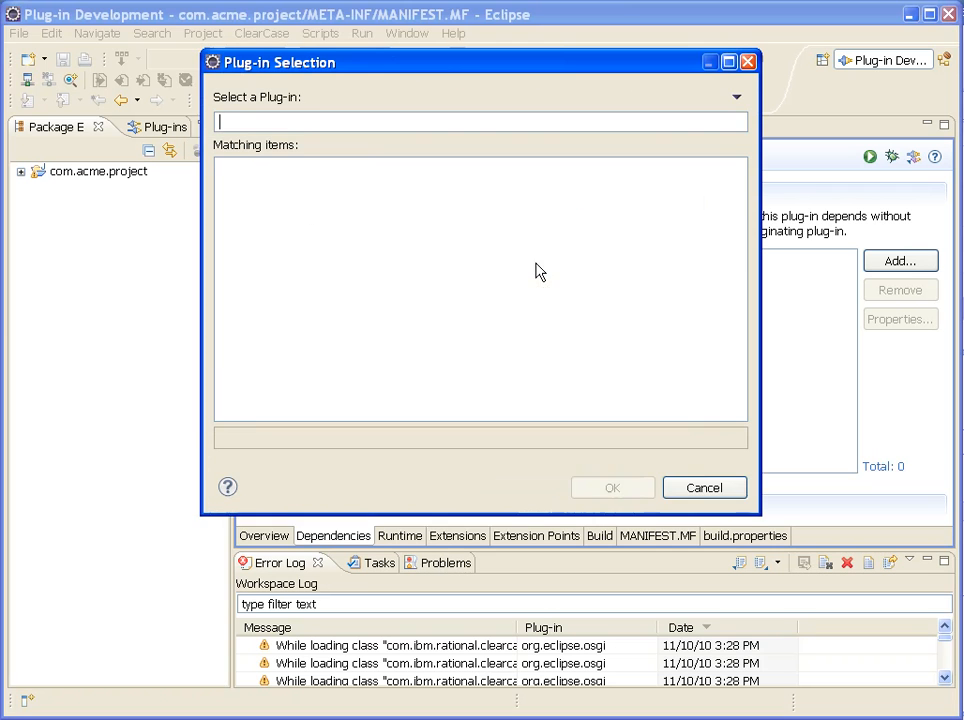
{"action": "type", "text": "com.ibm.r"}
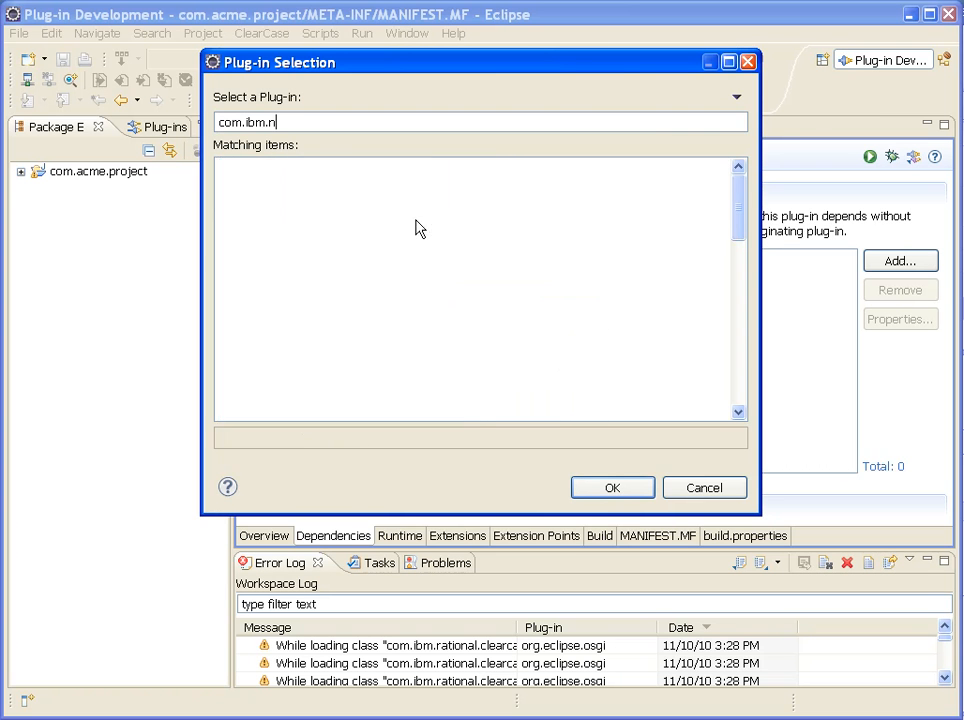
{"action": "type", "text": "otes"}
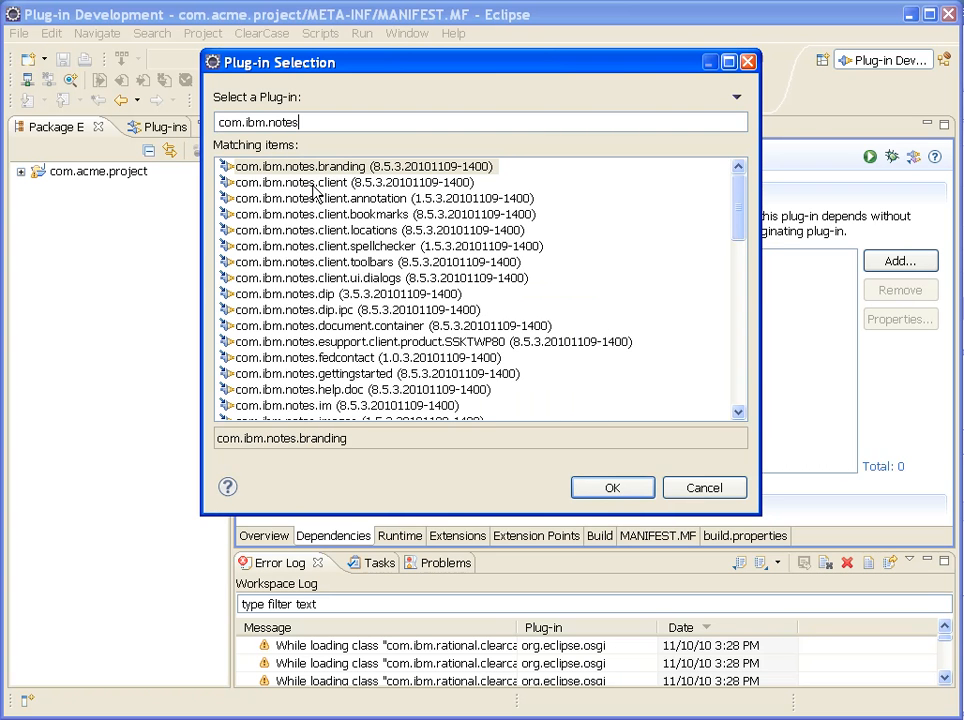
{"action": "left_click", "coordinate": [352, 182]}
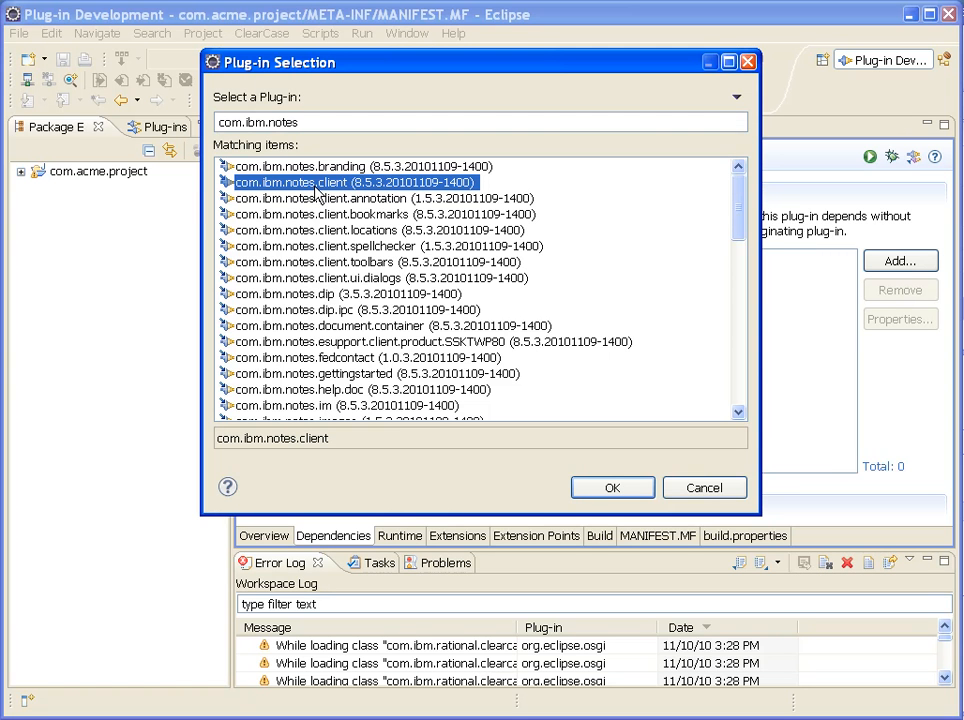
{"action": "mouse_move", "coordinate": [552, 448]}
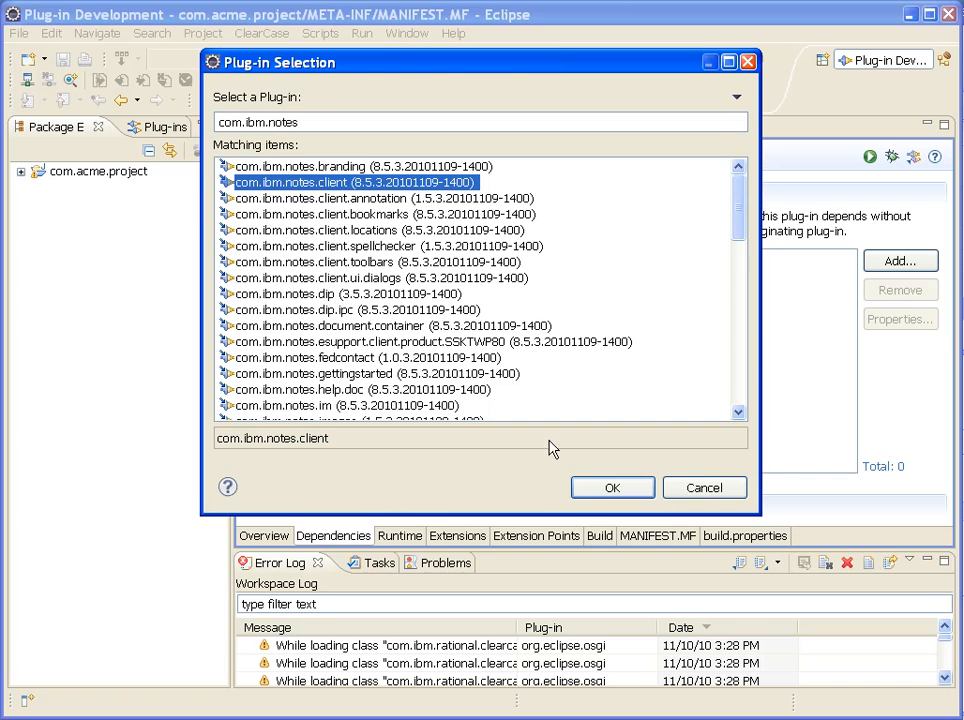
{"action": "left_click", "coordinate": [612, 488]}
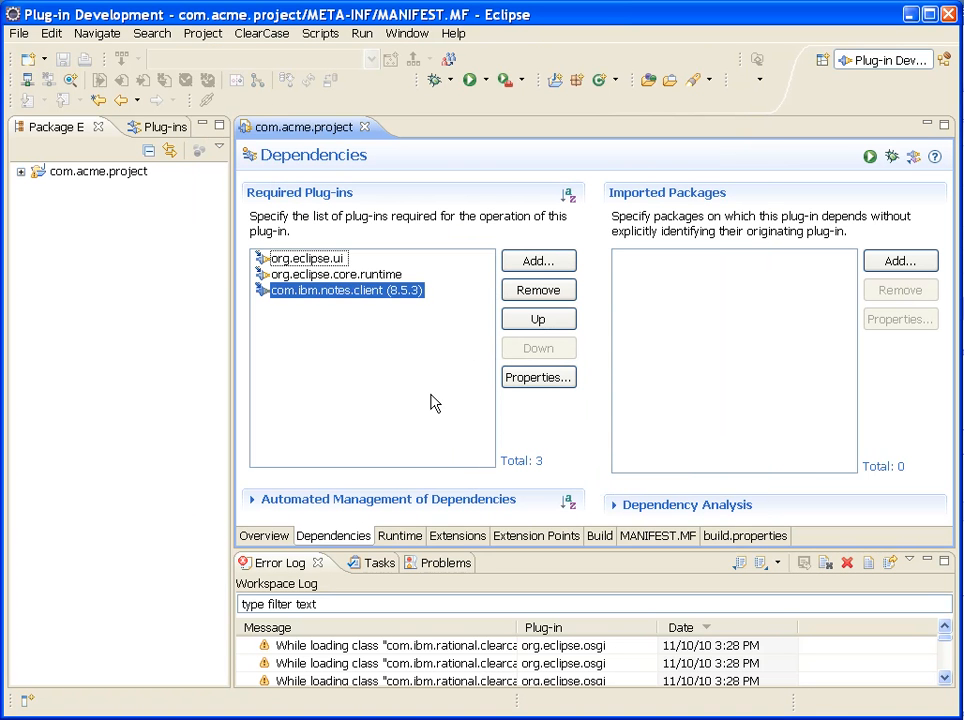
{"action": "mouse_move", "coordinate": [368, 320]}
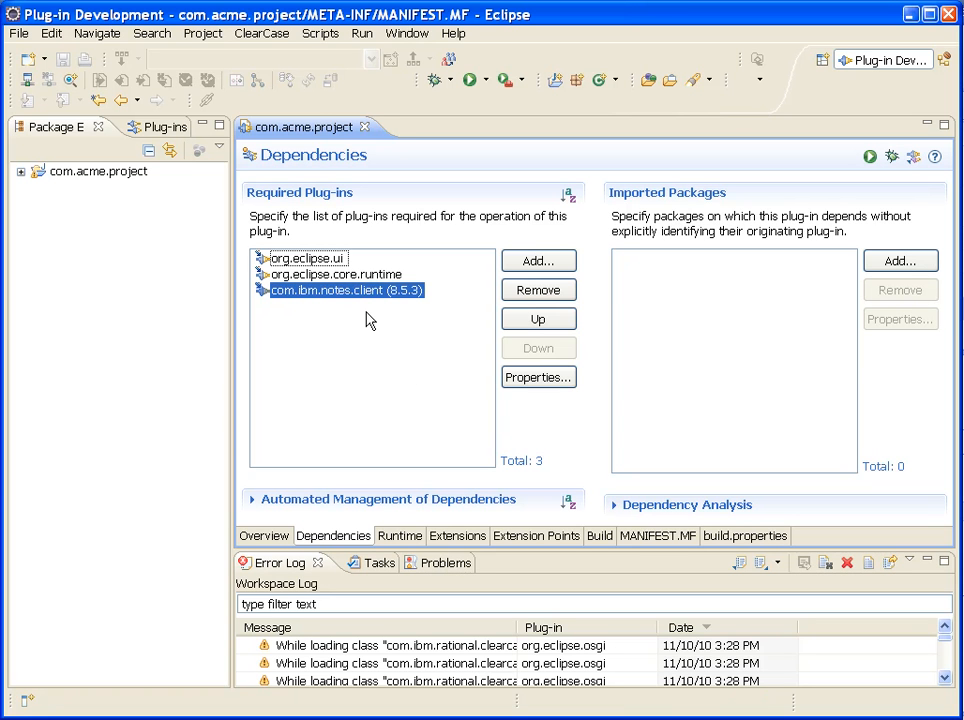
{"action": "mouse_move", "coordinate": [360, 316]}
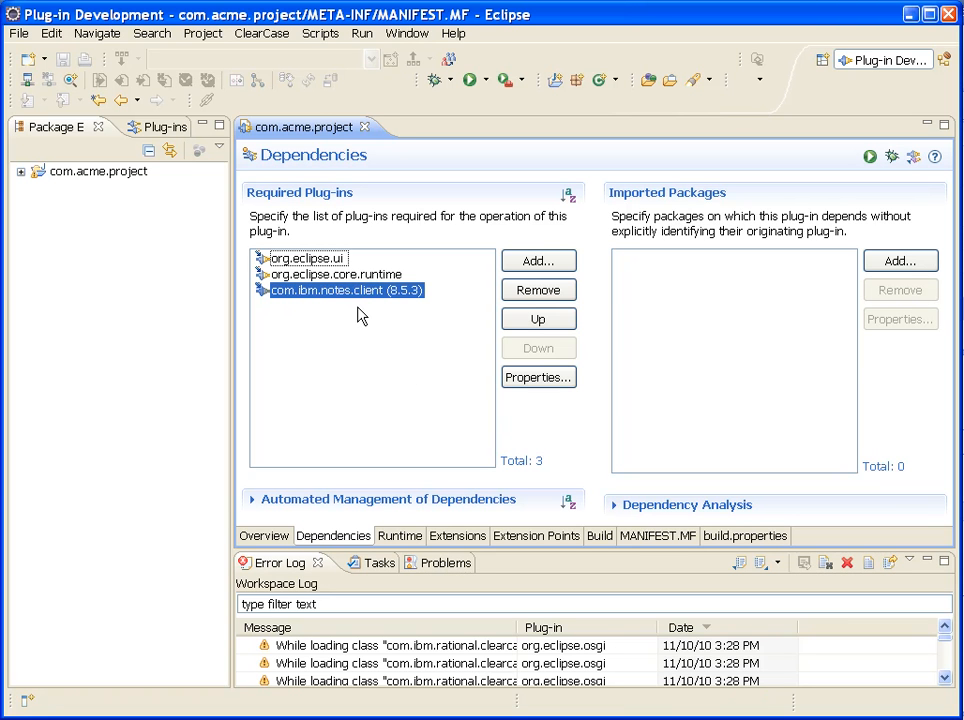
{"action": "mouse_move", "coordinate": [200, 266]}
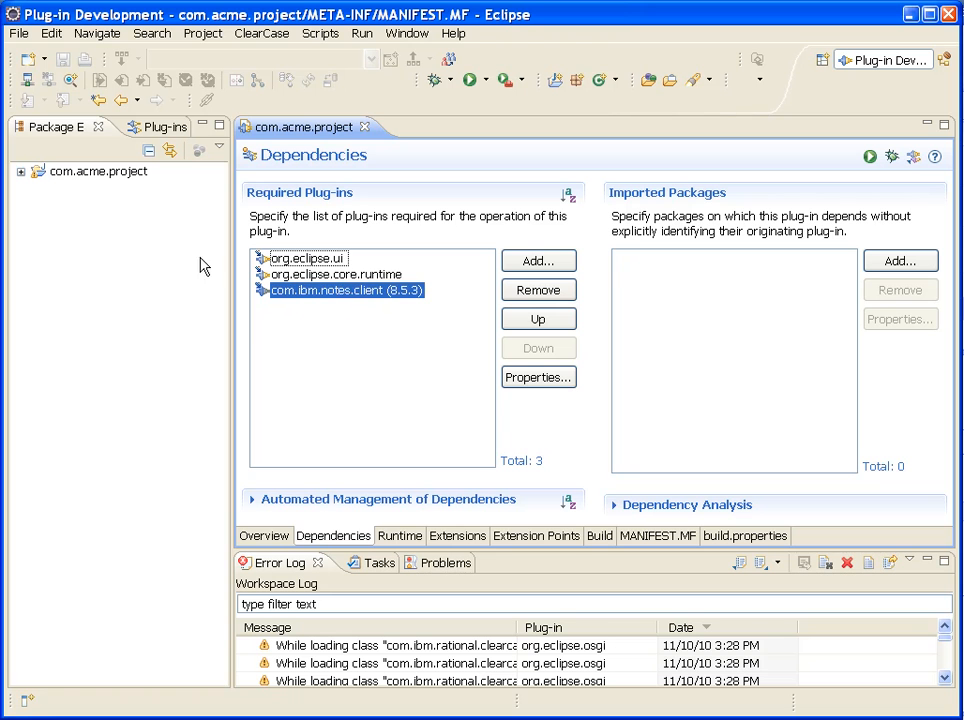
Expand com.acme.project > Plug-in Dependencies > notesui.jar to show its com.ibm.notes.java.ui packages.
{"action": "left_click", "coordinate": [20, 172]}
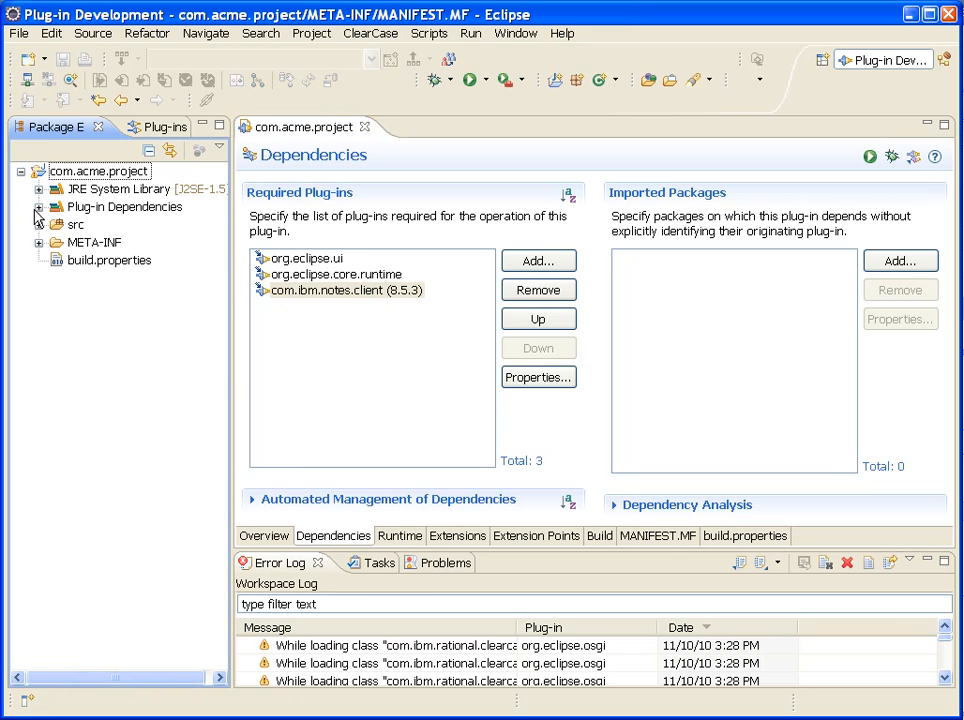
{"action": "left_click", "coordinate": [38, 206]}
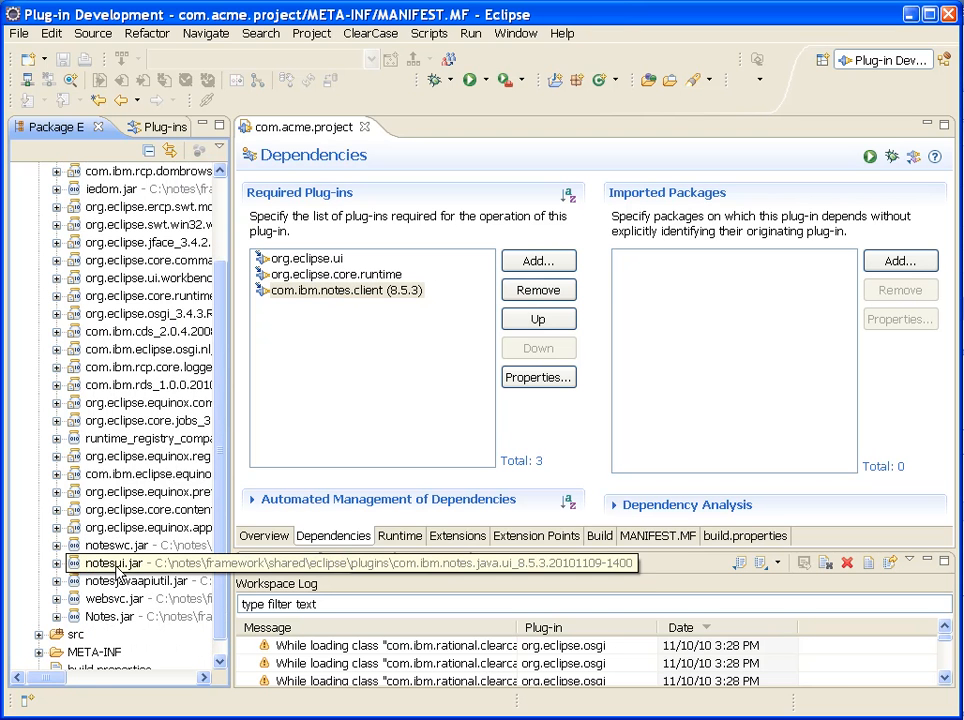
{"action": "mouse_move", "coordinate": [116, 544]}
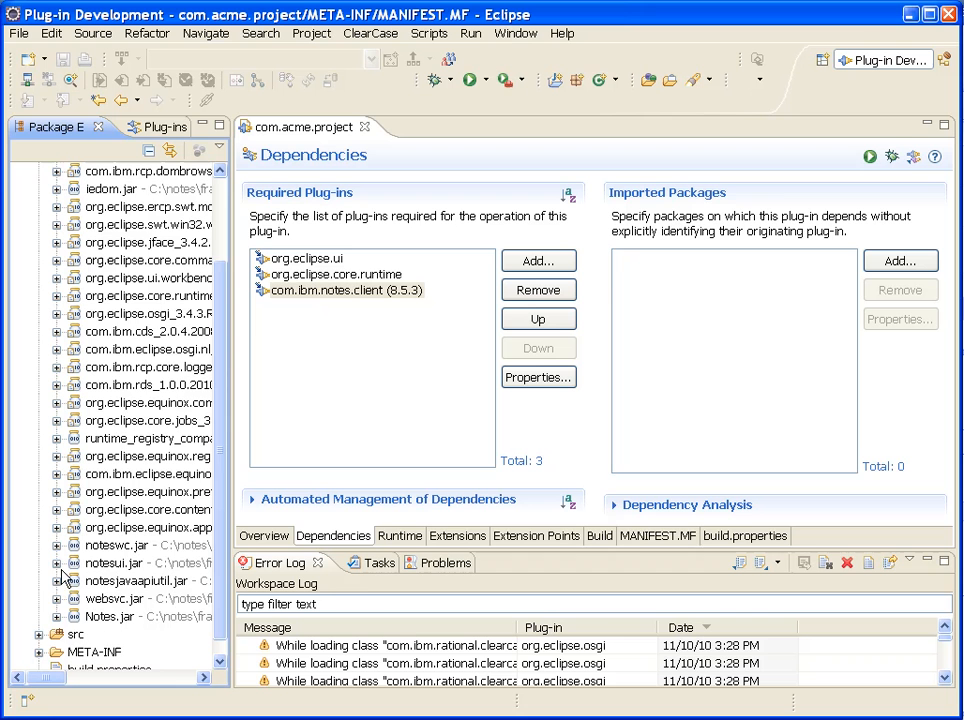
{"action": "left_click", "coordinate": [56, 384]}
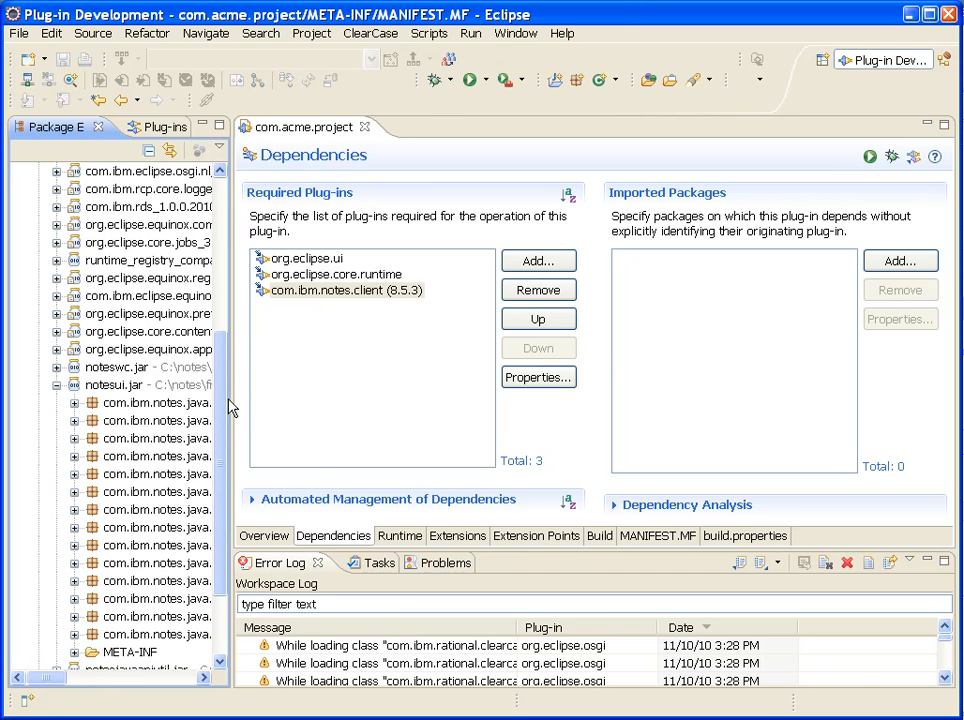
{"action": "left_click_drag", "start_coordinate": [230, 404], "coordinate": [304, 404]}
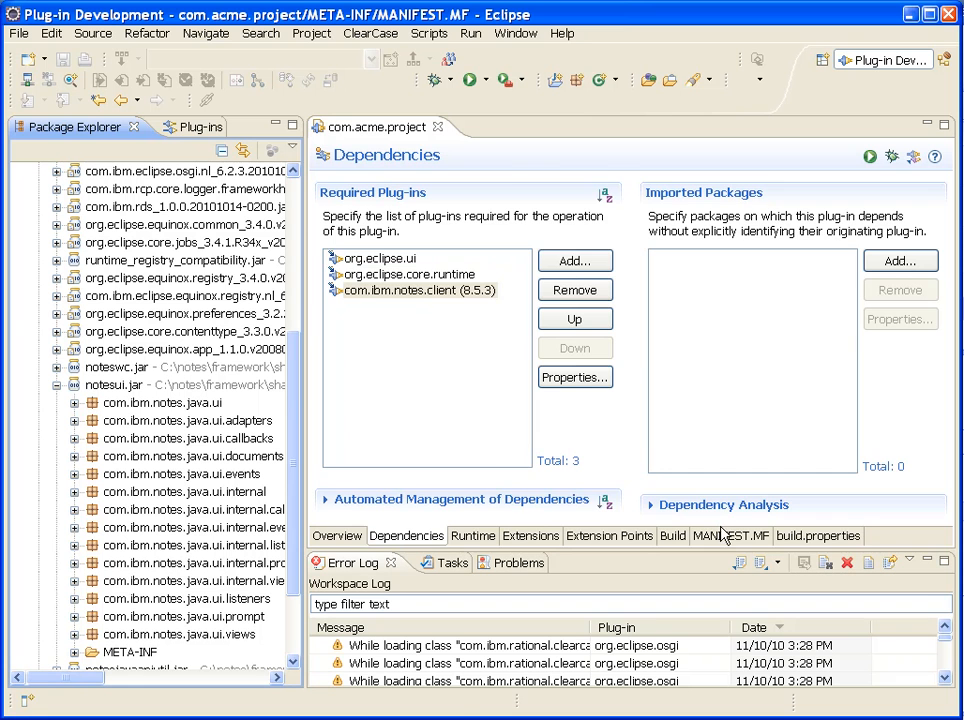
In the raw MANIFEST.MF, delete com.ibm.notes.client's bundle-version attribute and save.
{"action": "left_click", "coordinate": [730, 536]}
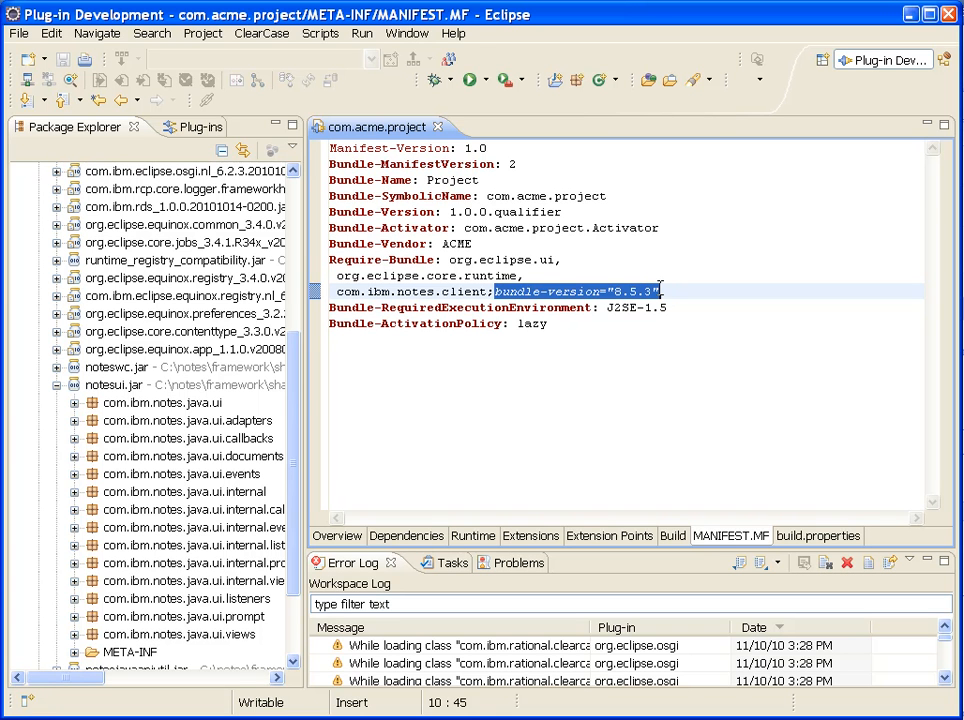
{"action": "key", "text": "Delete"}
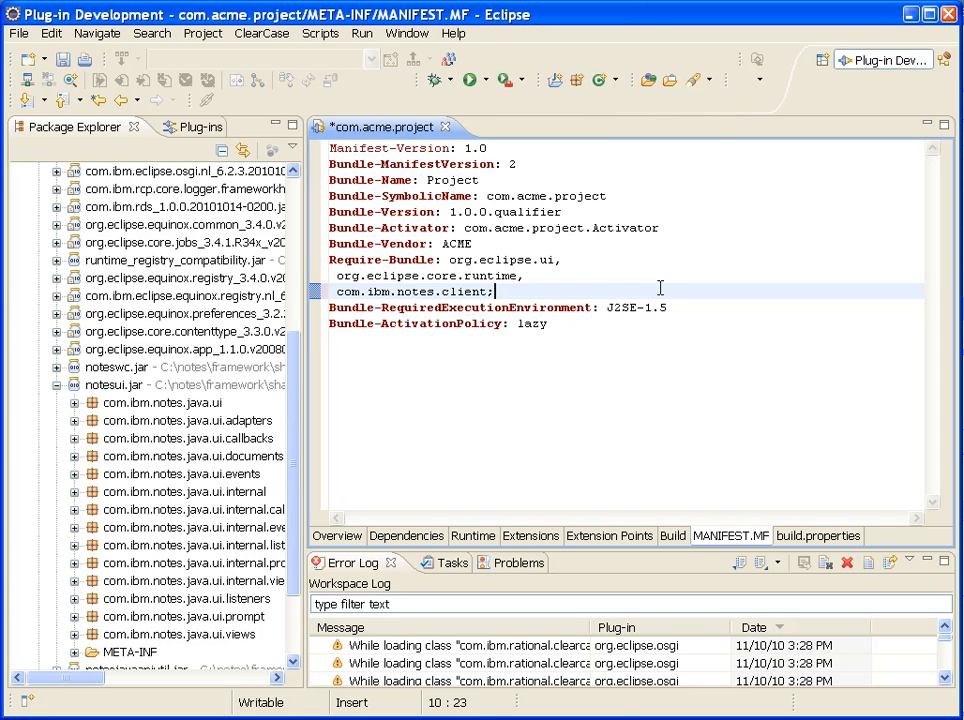
{"action": "key", "text": "BackSpace"}
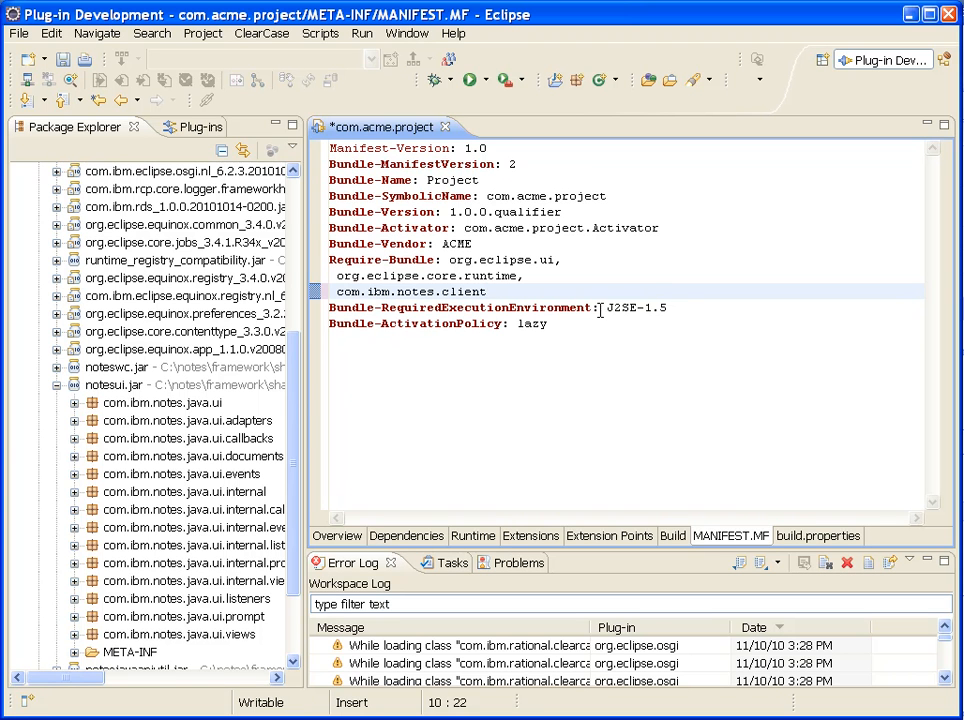
{"action": "key", "text": "ctrl+s"}
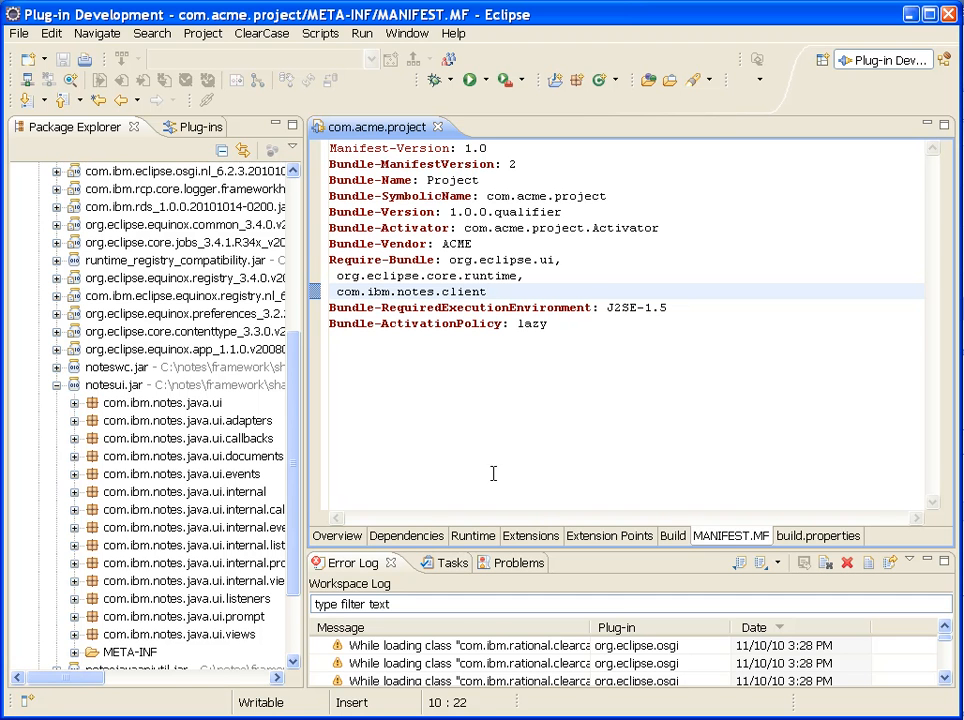
Remove com.ibm.notes.client from the Required Plug-ins list on the Dependencies page.
{"action": "left_click", "coordinate": [406, 536]}
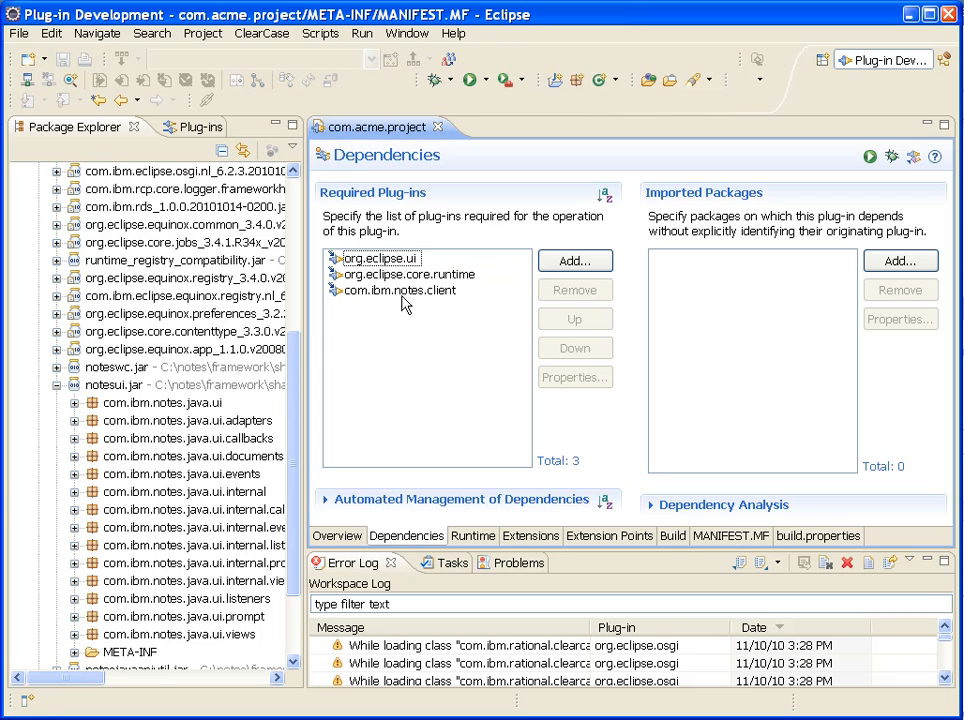
{"action": "left_click", "coordinate": [400, 290]}
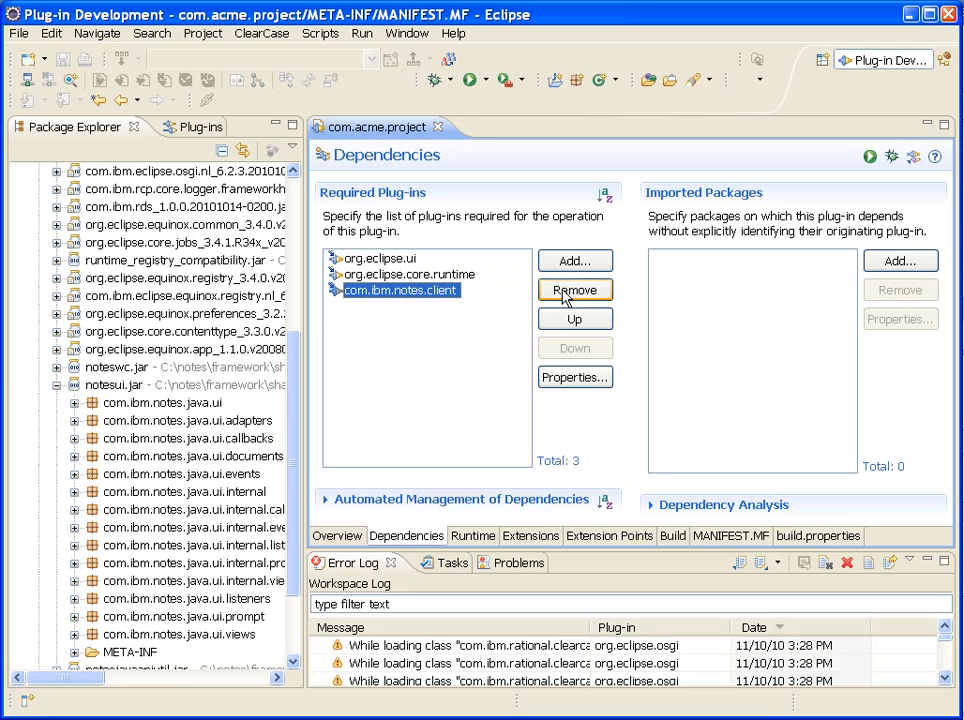
{"action": "left_click", "coordinate": [574, 288]}
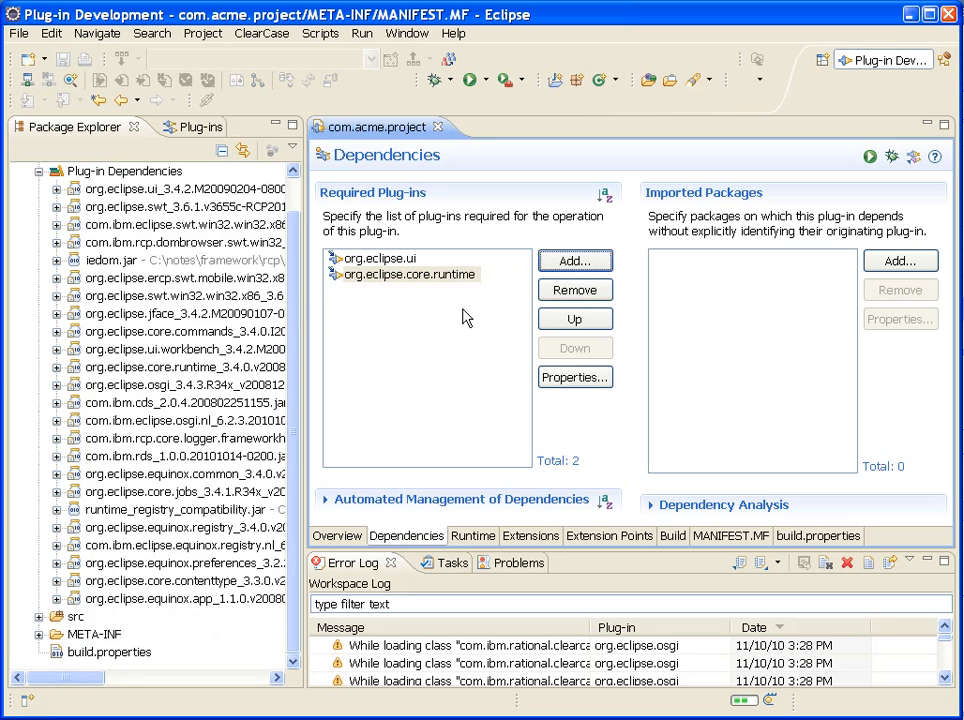
Import the com.ibm.notes.java.ui package, filtering by 'com.ibm.notes', and save the manifest.
{"action": "left_click", "coordinate": [900, 260]}
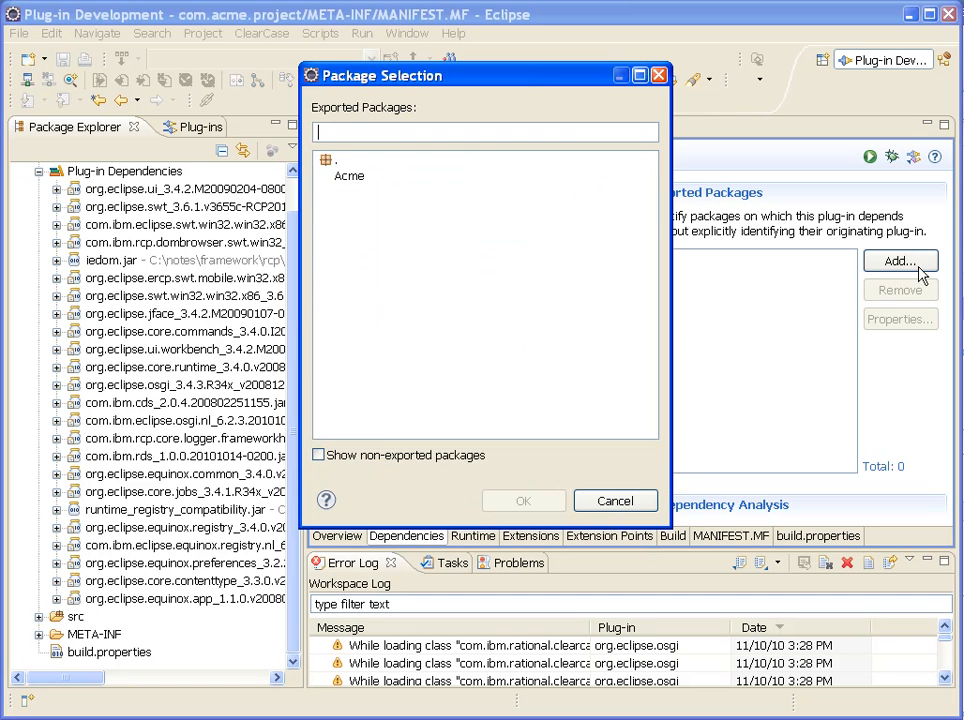
{"action": "type", "text": "com.i"}
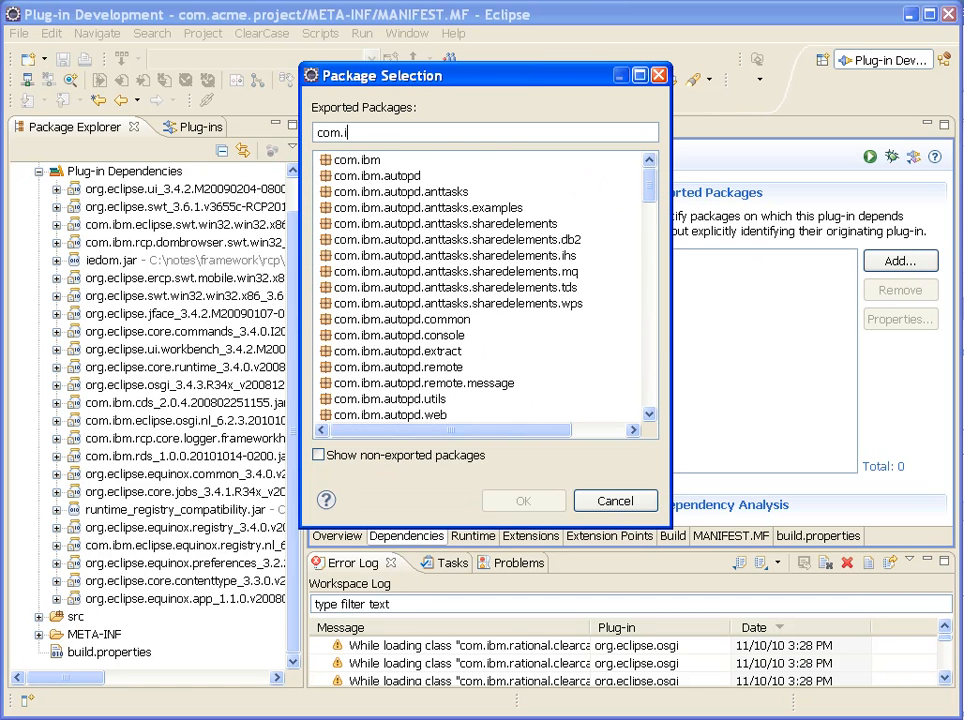
{"action": "type", "text": "bm."}
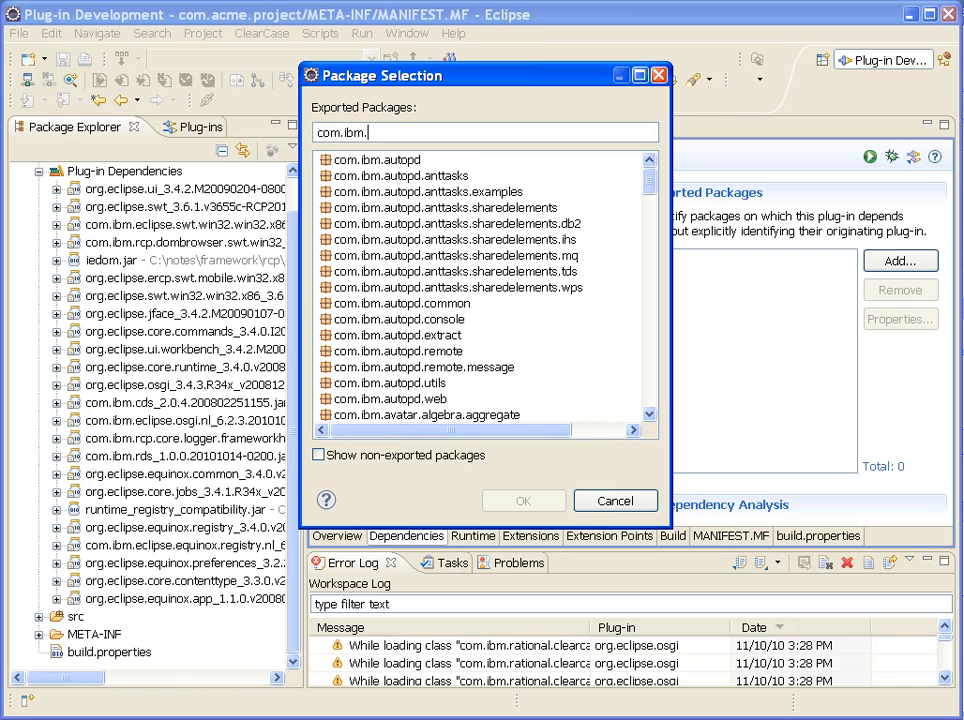
{"action": "type", "text": "notes"}
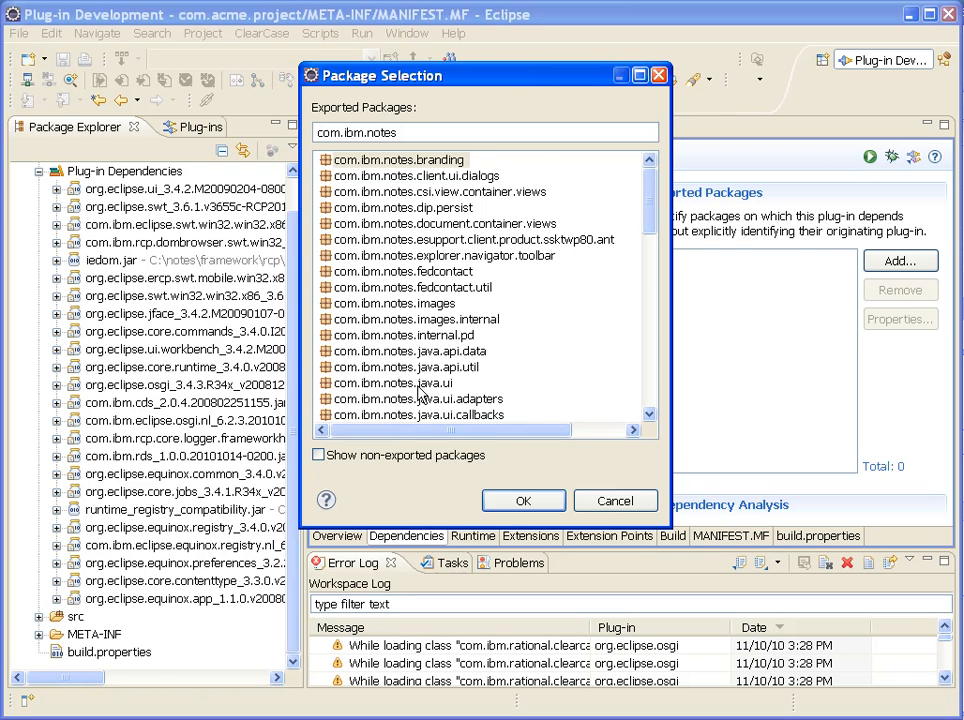
{"action": "left_click", "coordinate": [392, 384]}
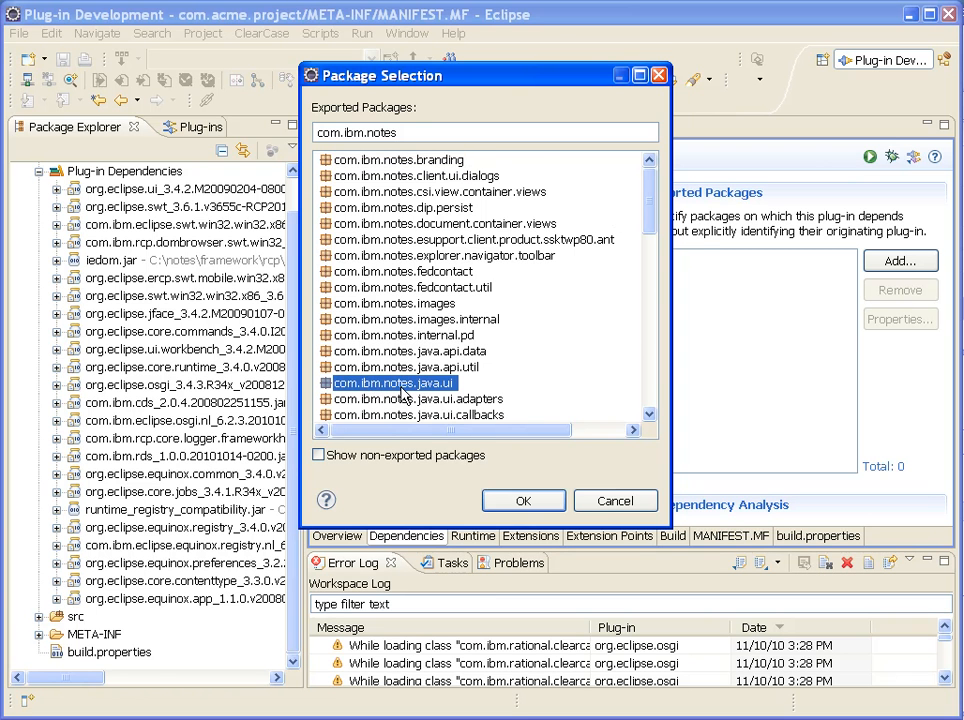
{"action": "left_click", "coordinate": [524, 500]}
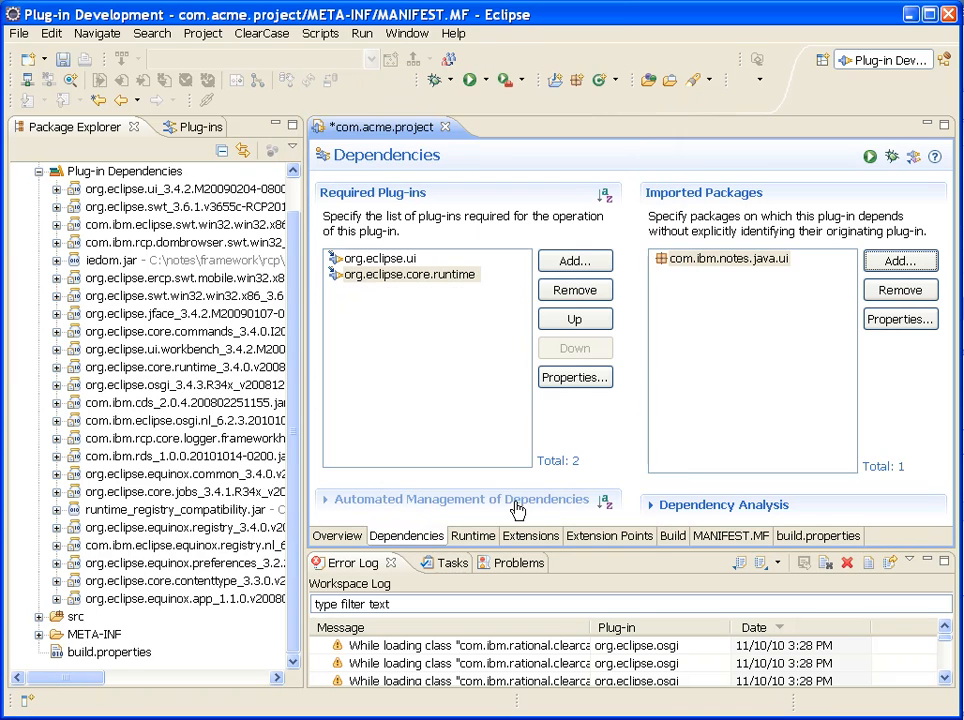
{"action": "key", "text": "ctrl+s"}
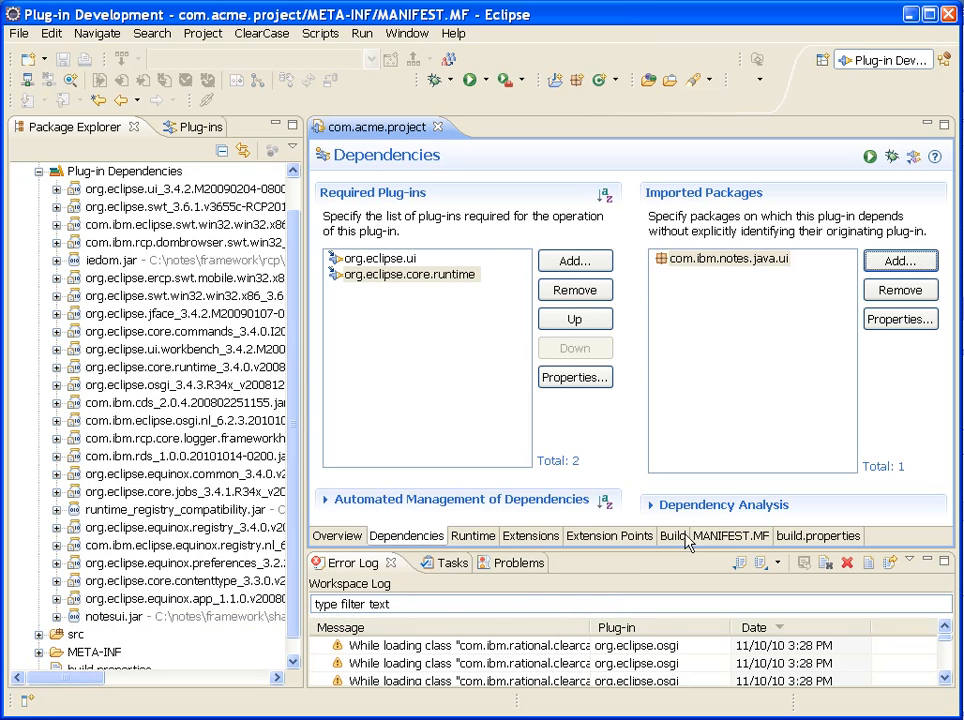
{"action": "left_click", "coordinate": [732, 536]}
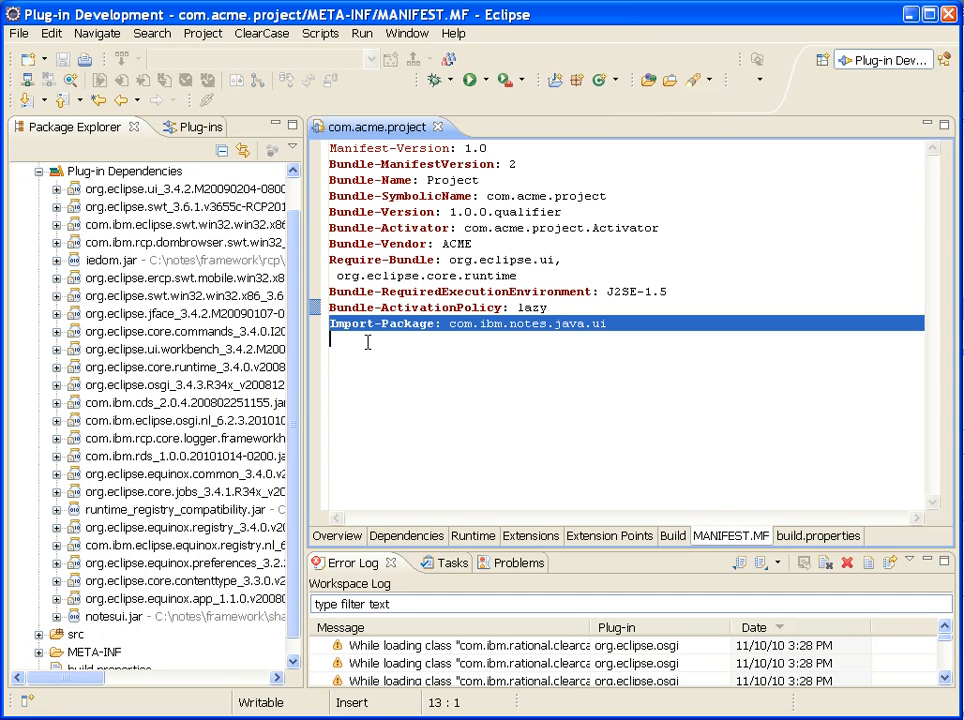
{"action": "left_click", "coordinate": [406, 536]}
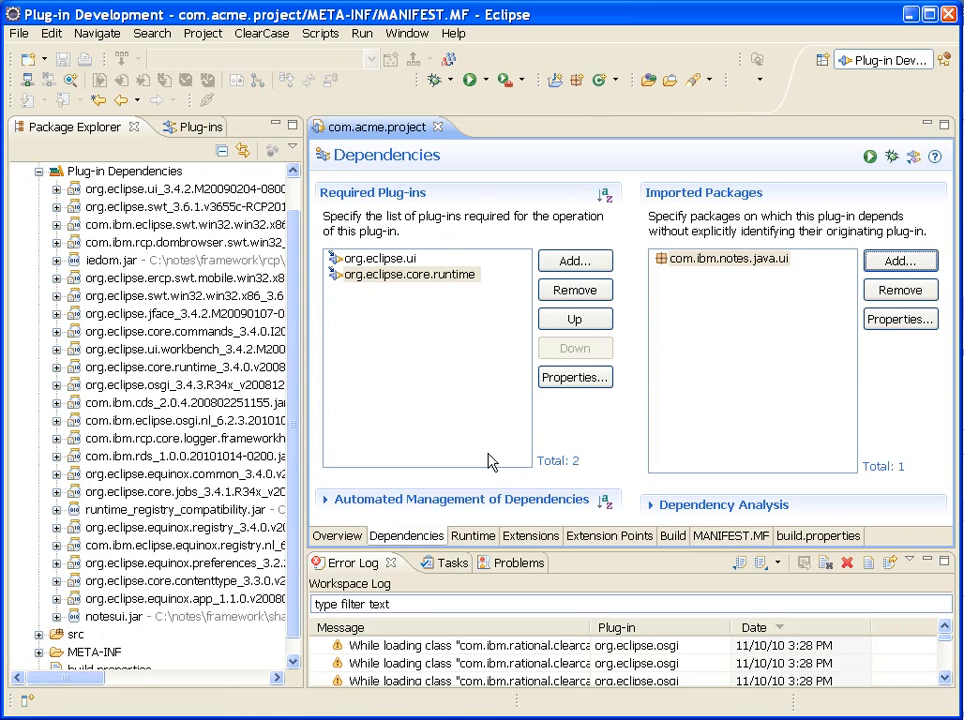
{"action": "mouse_move", "coordinate": [620, 410]}
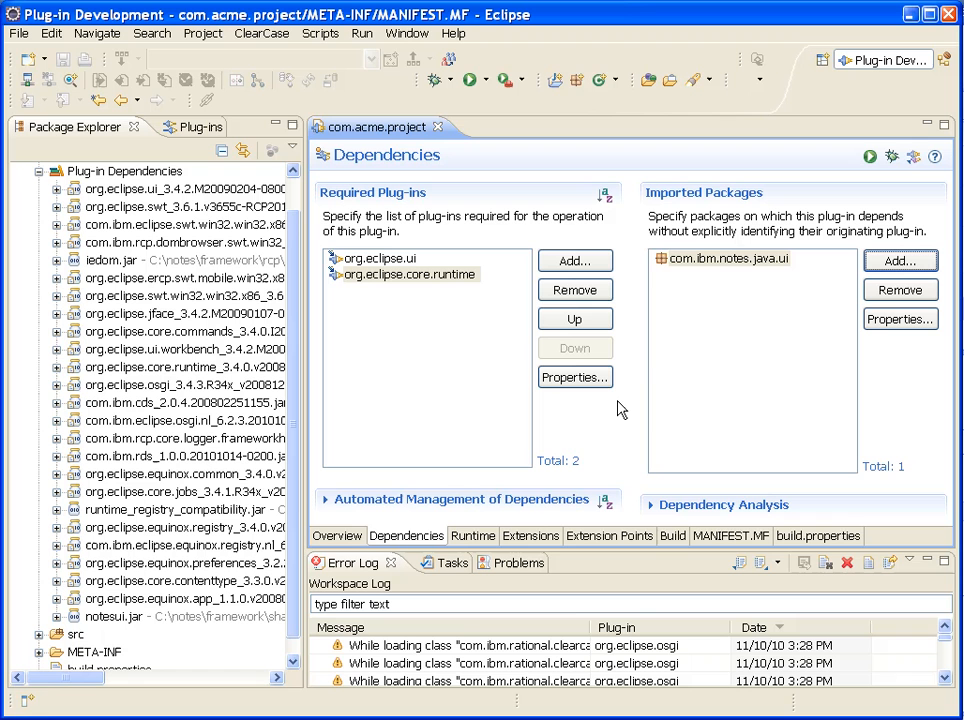
{"action": "mouse_move", "coordinate": [338, 664]}
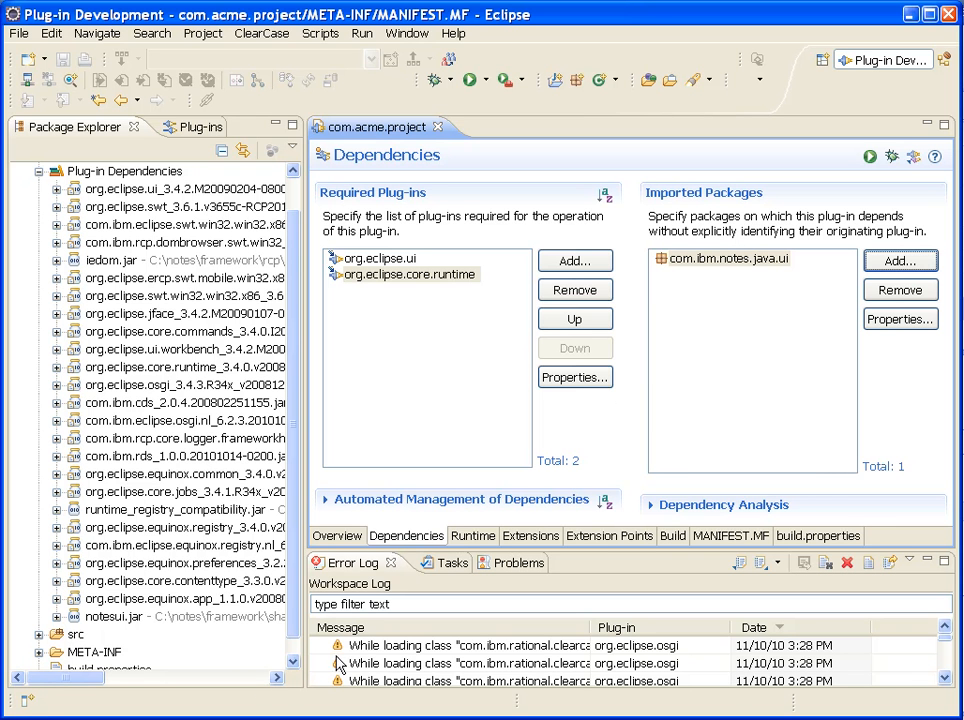
{"action": "mouse_move", "coordinate": [336, 664]}
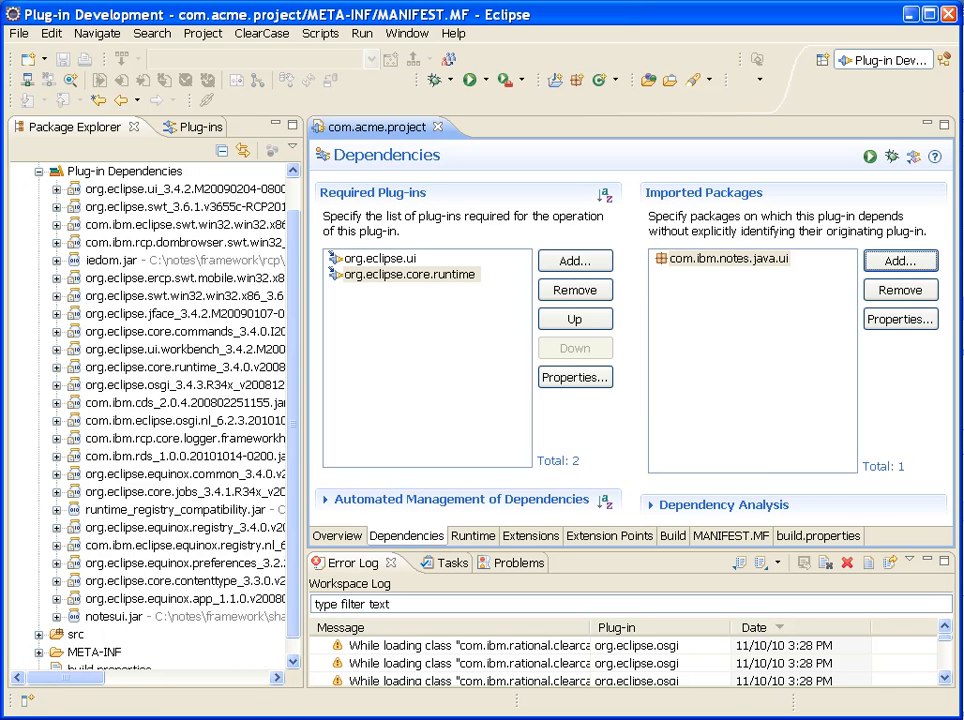